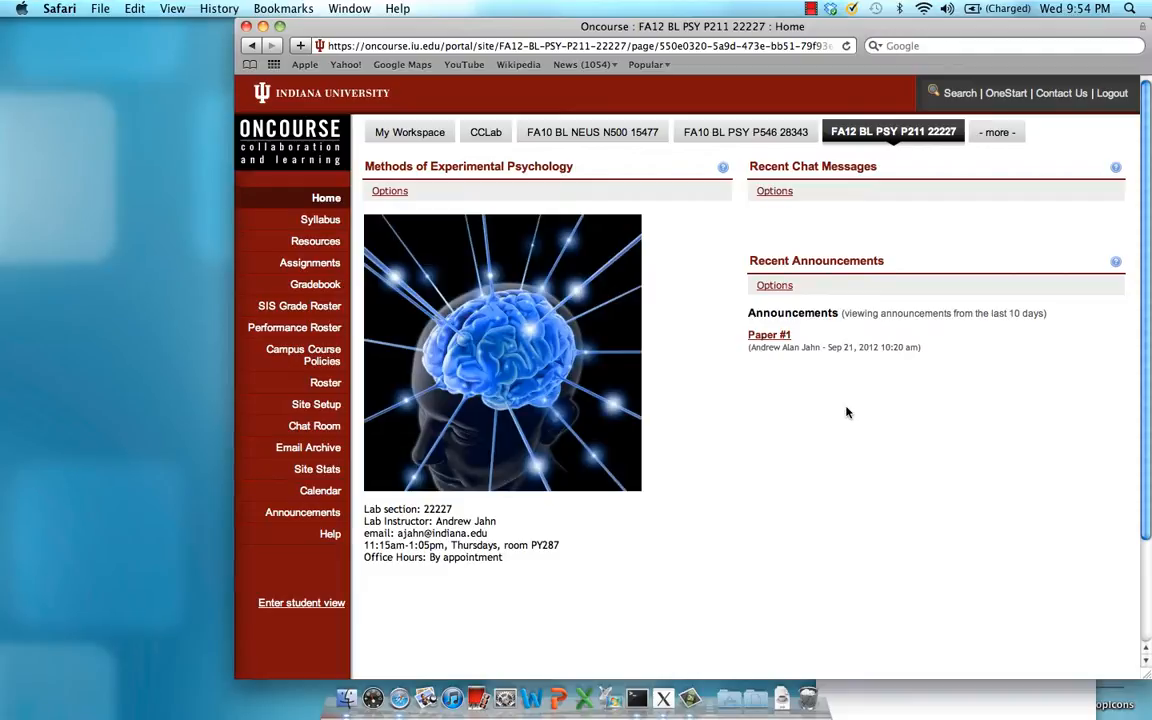
{"action": "mouse_move", "coordinate": [316, 240]}
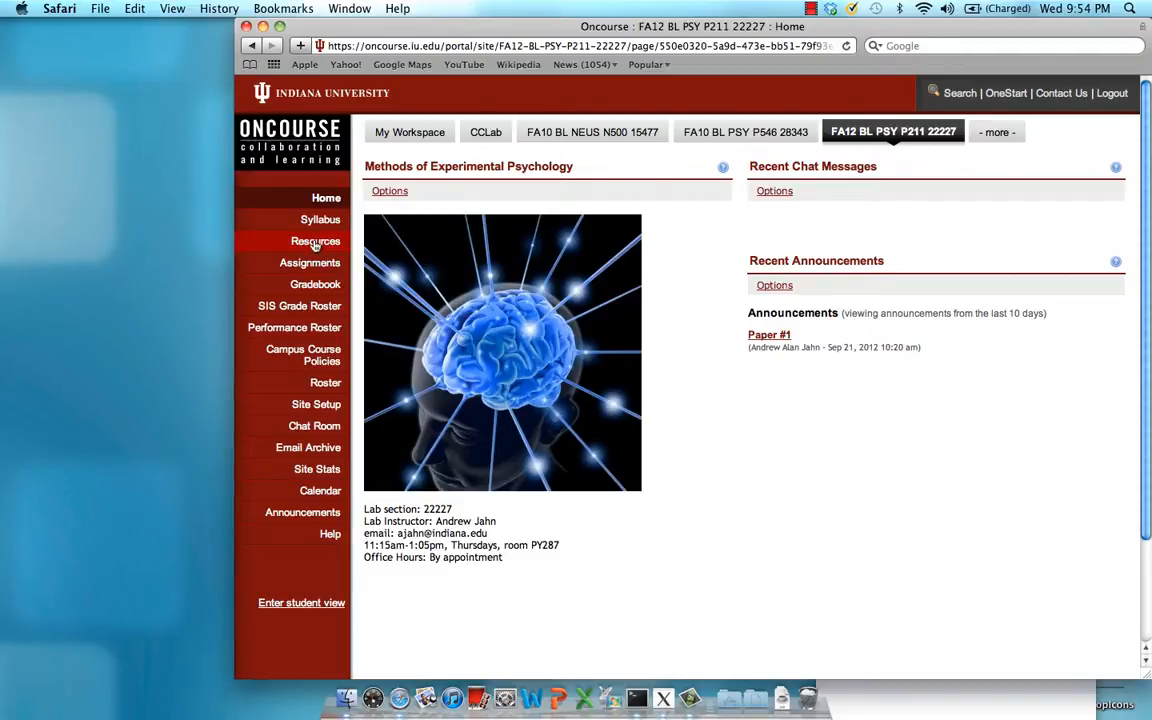
{"action": "mouse_move", "coordinate": [316, 240]}
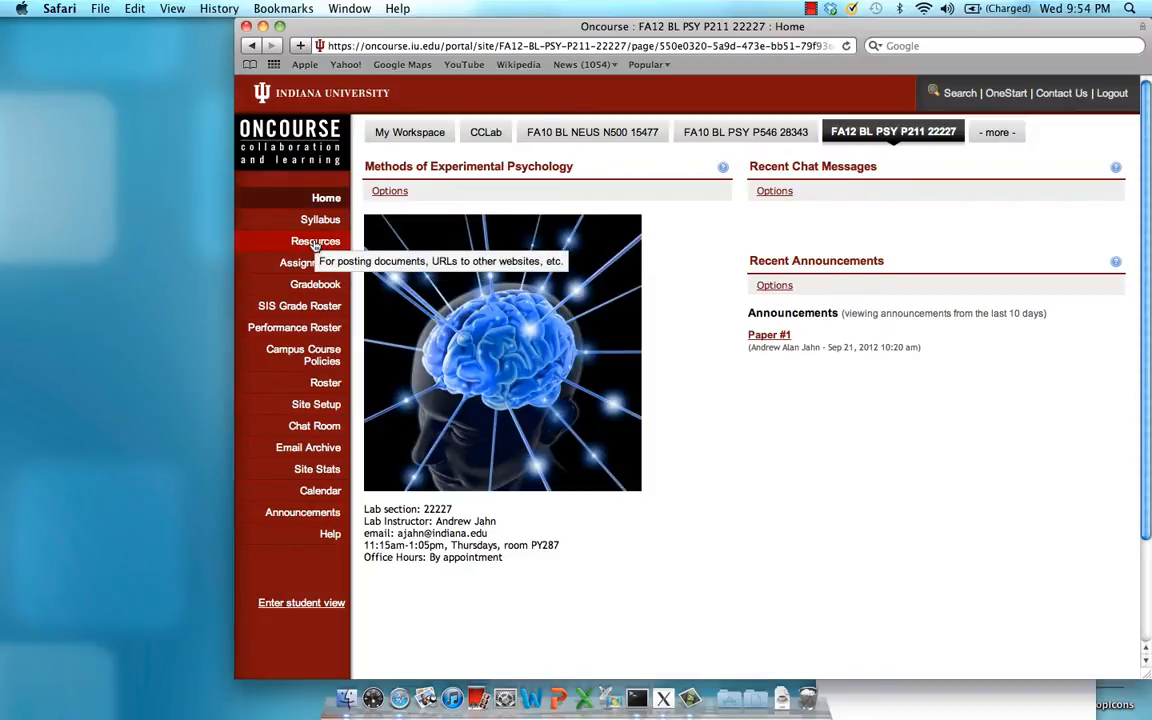
Launch WithinAndBetweenSubjectsResampling.jar from the Statistical Software resources folder.
{"action": "left_click", "coordinate": [316, 240]}
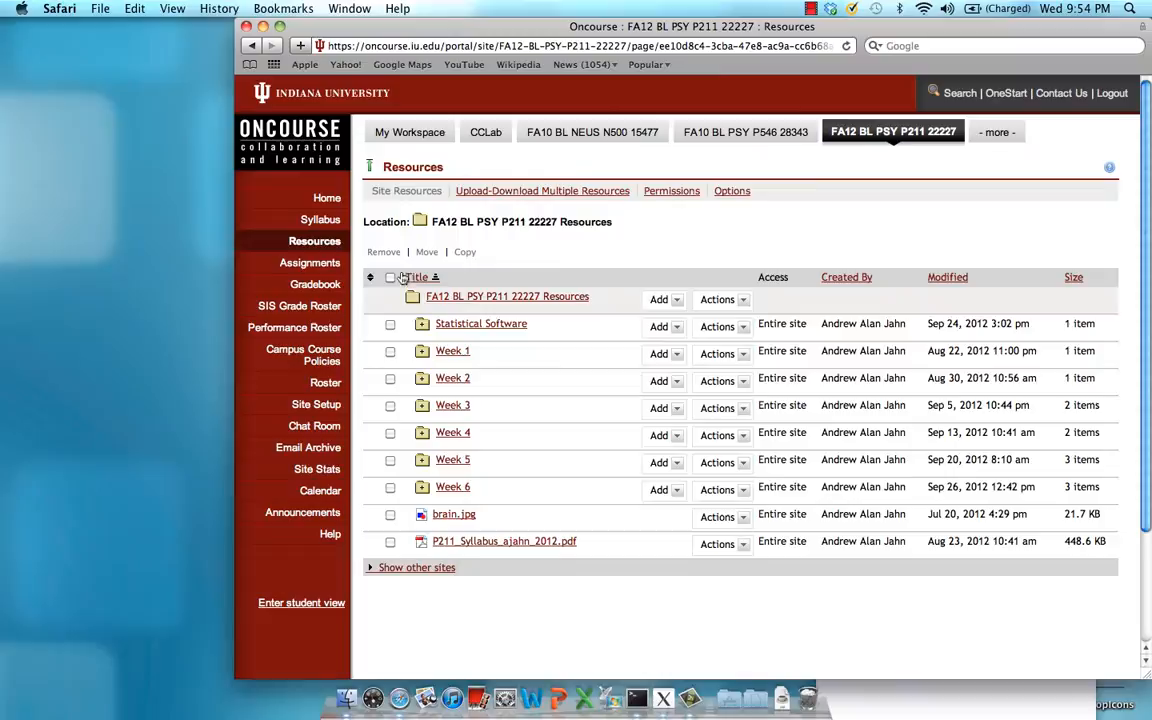
{"action": "left_click", "coordinate": [480, 324]}
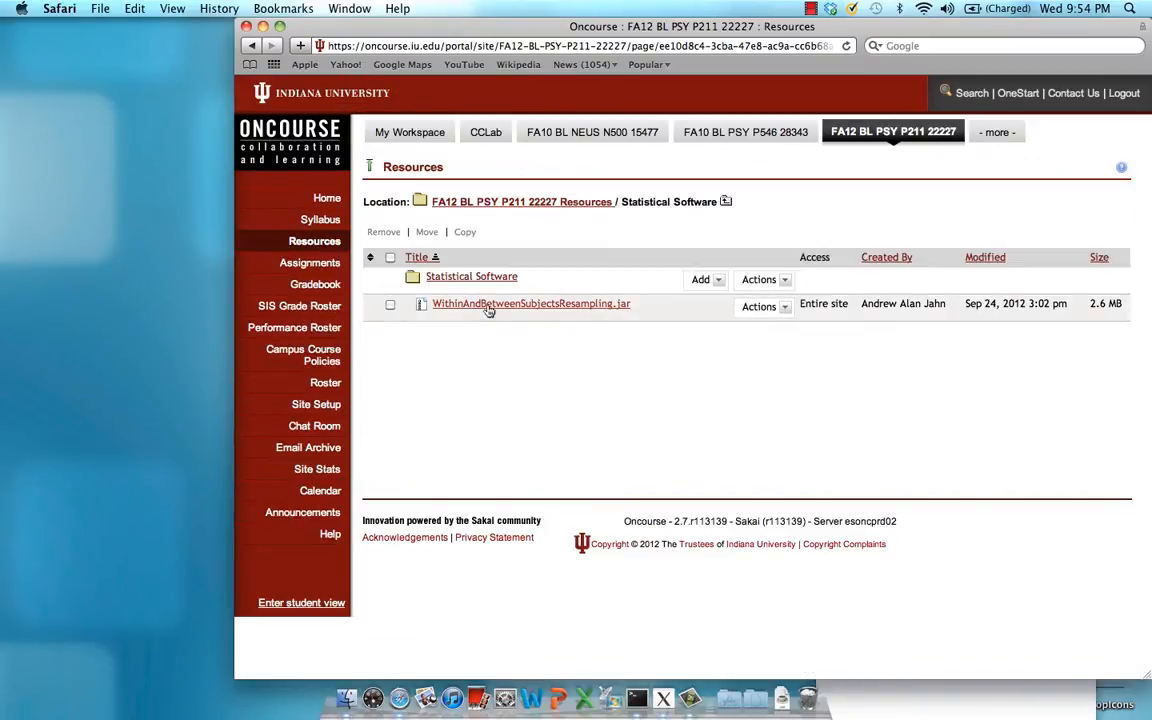
{"action": "mouse_move", "coordinate": [490, 310]}
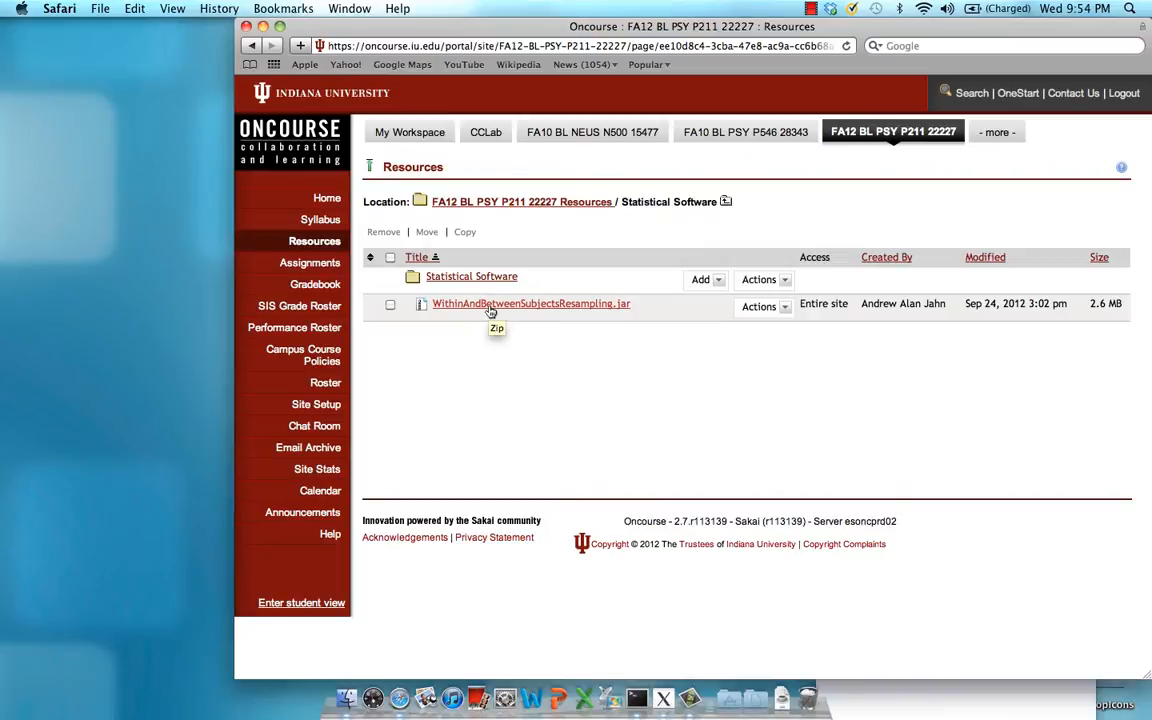
{"action": "left_click", "coordinate": [532, 304]}
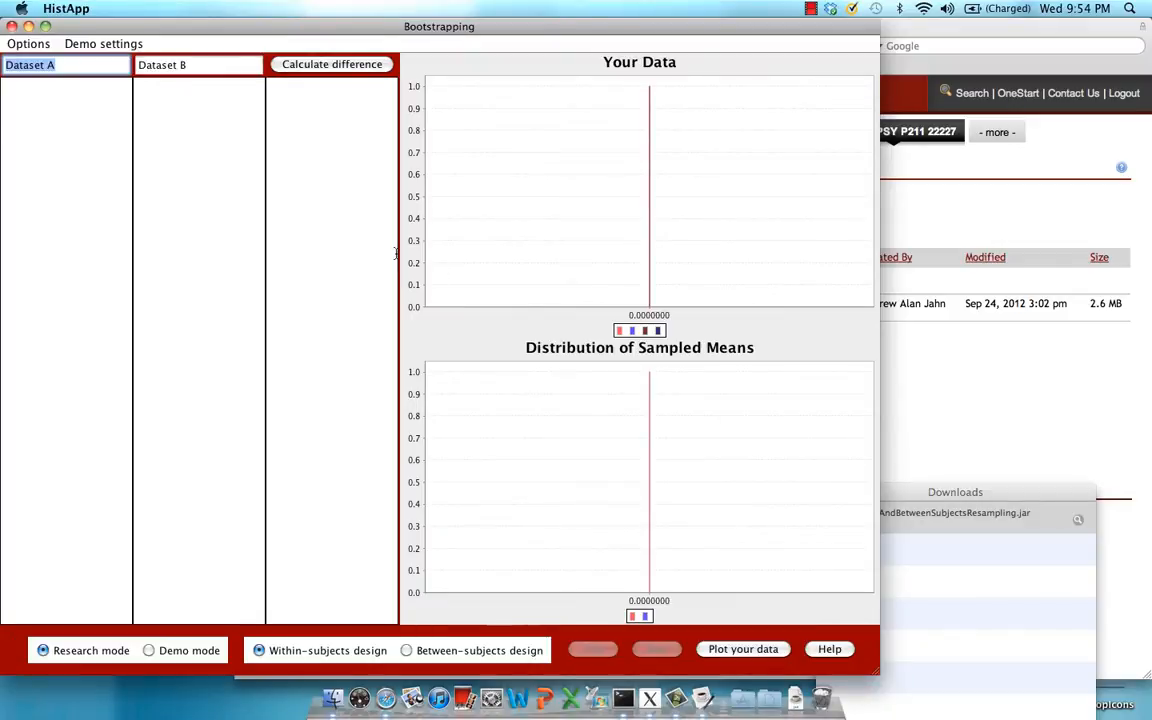
Maximize the applet and name the columns Experimental and Control.
{"action": "left_click", "coordinate": [46, 26]}
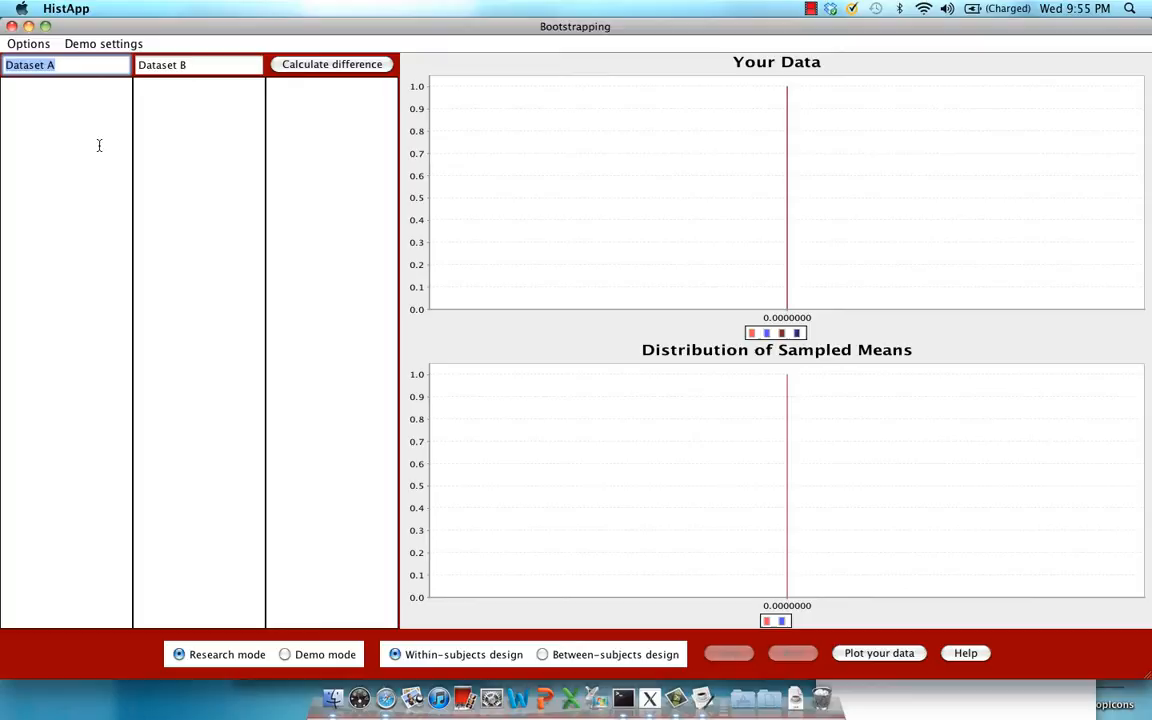
{"action": "mouse_move", "coordinate": [196, 138]}
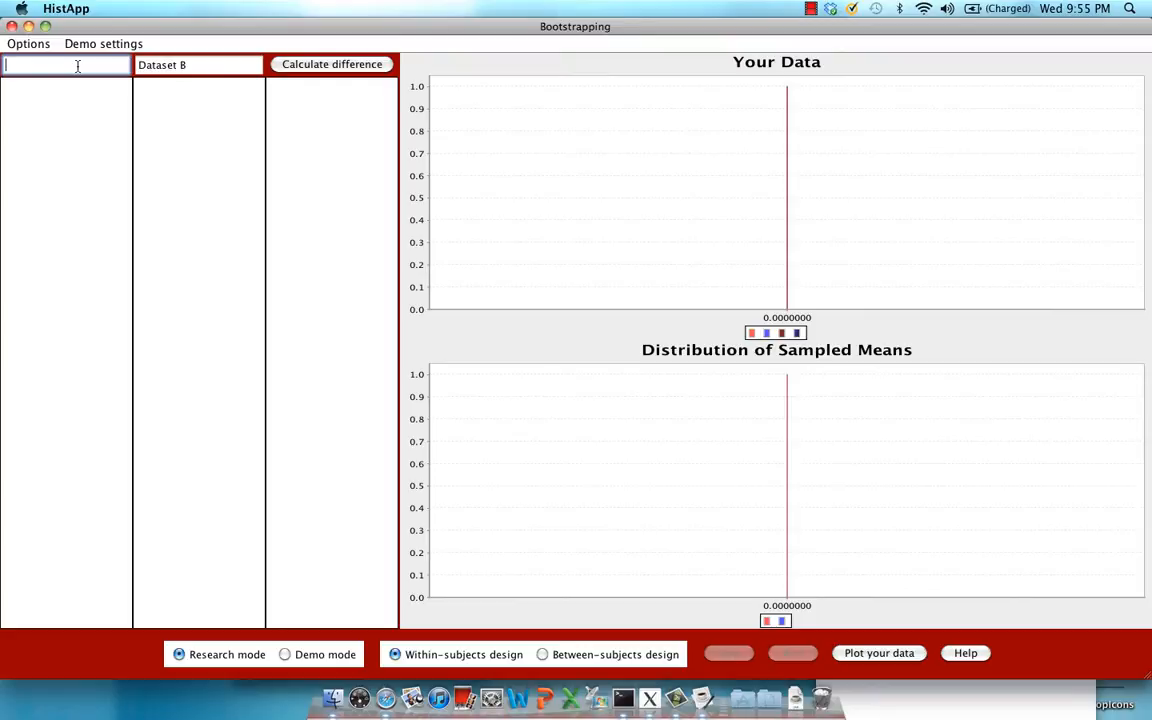
{"action": "type", "text": "EXperi"}
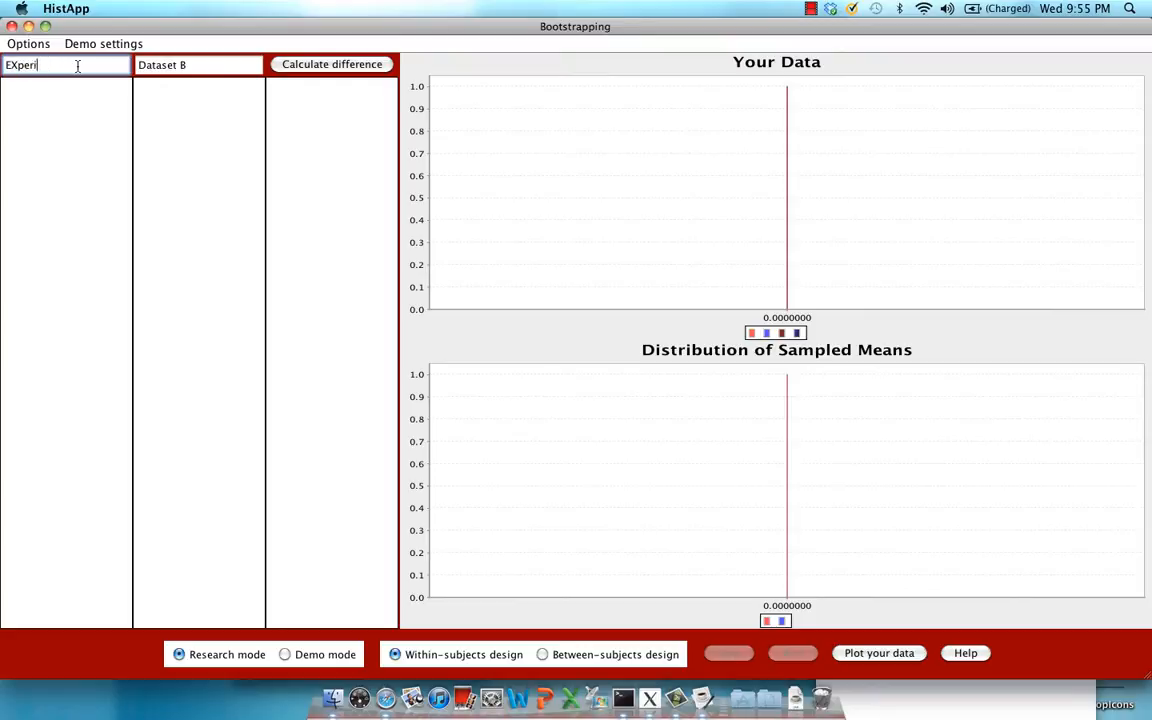
{"action": "type", "text": "me"}
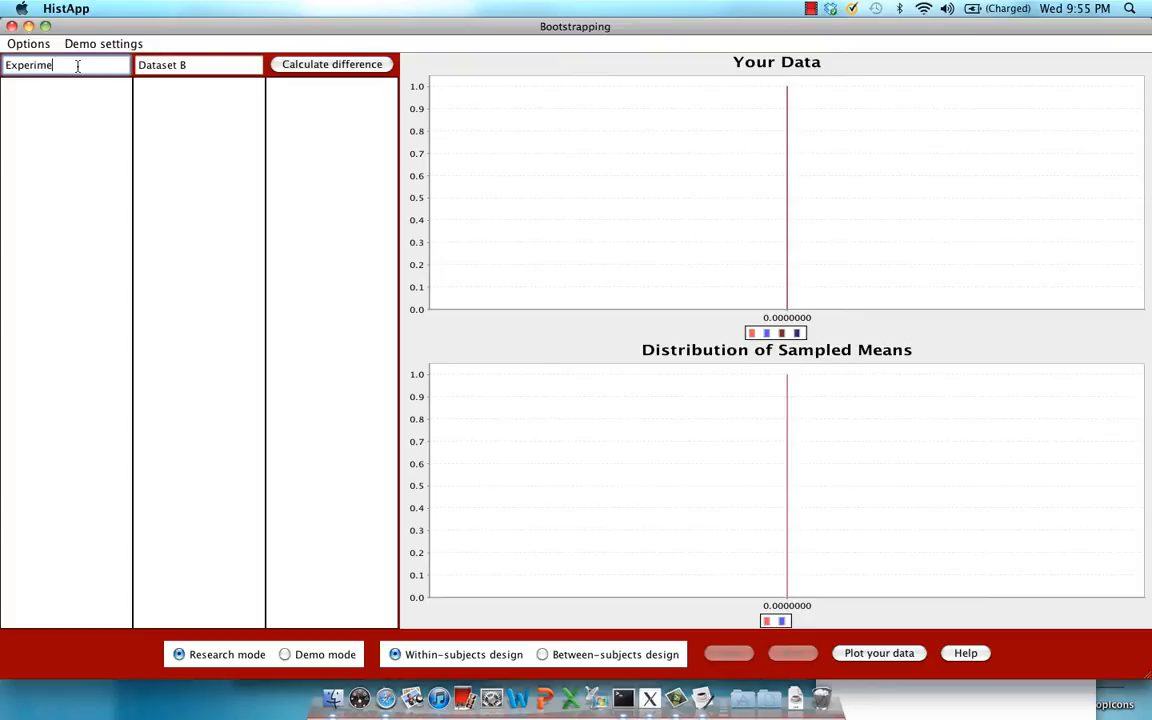
{"action": "left_click", "coordinate": [198, 64]}
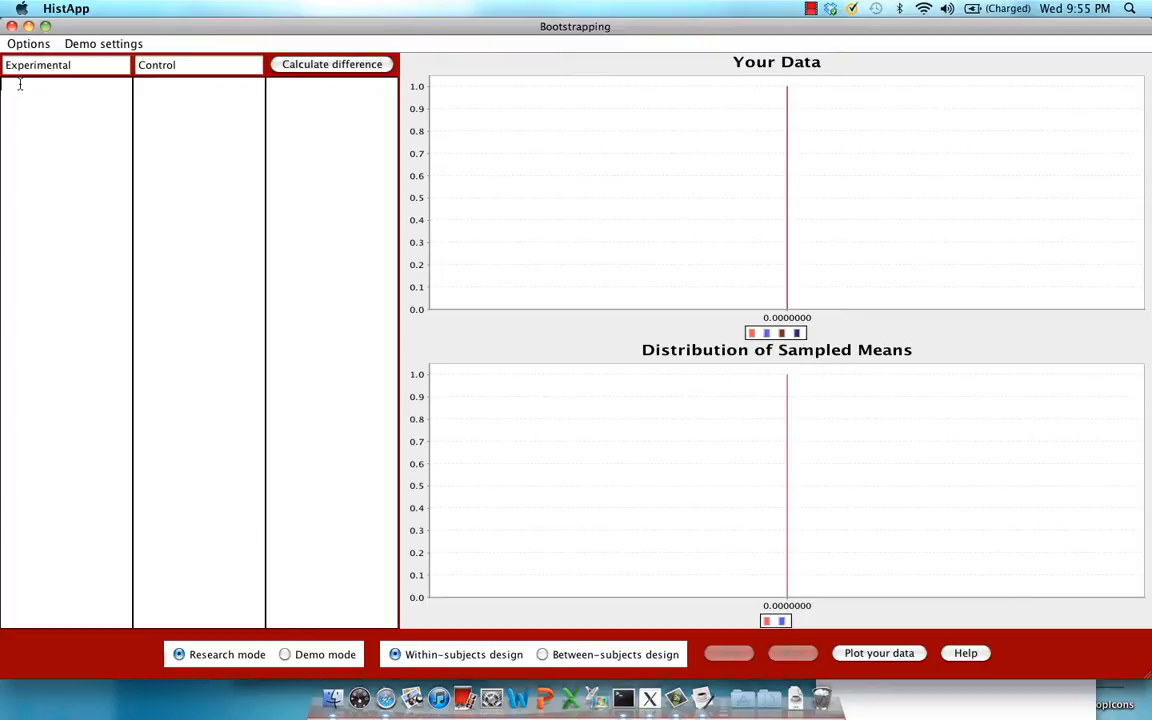
{"action": "mouse_move", "coordinate": [18, 184]}
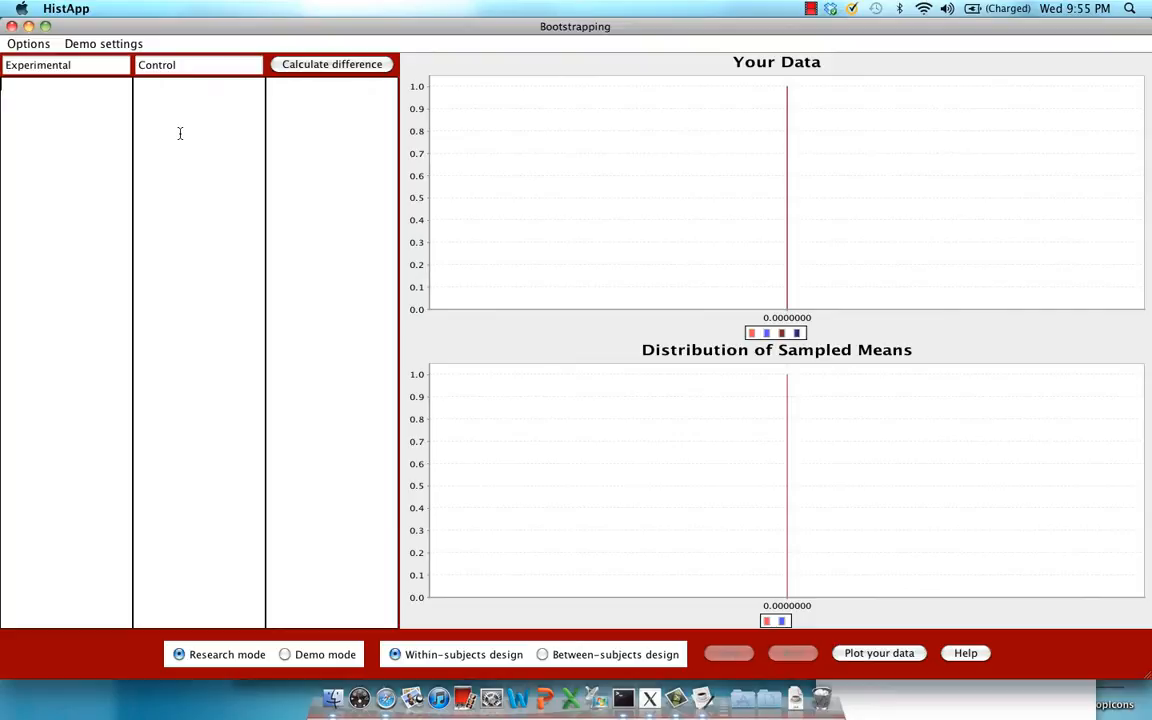
Enter the twenty paired Experimental and Control scores into the two columns.
{"action": "left_click", "coordinate": [28, 44]}
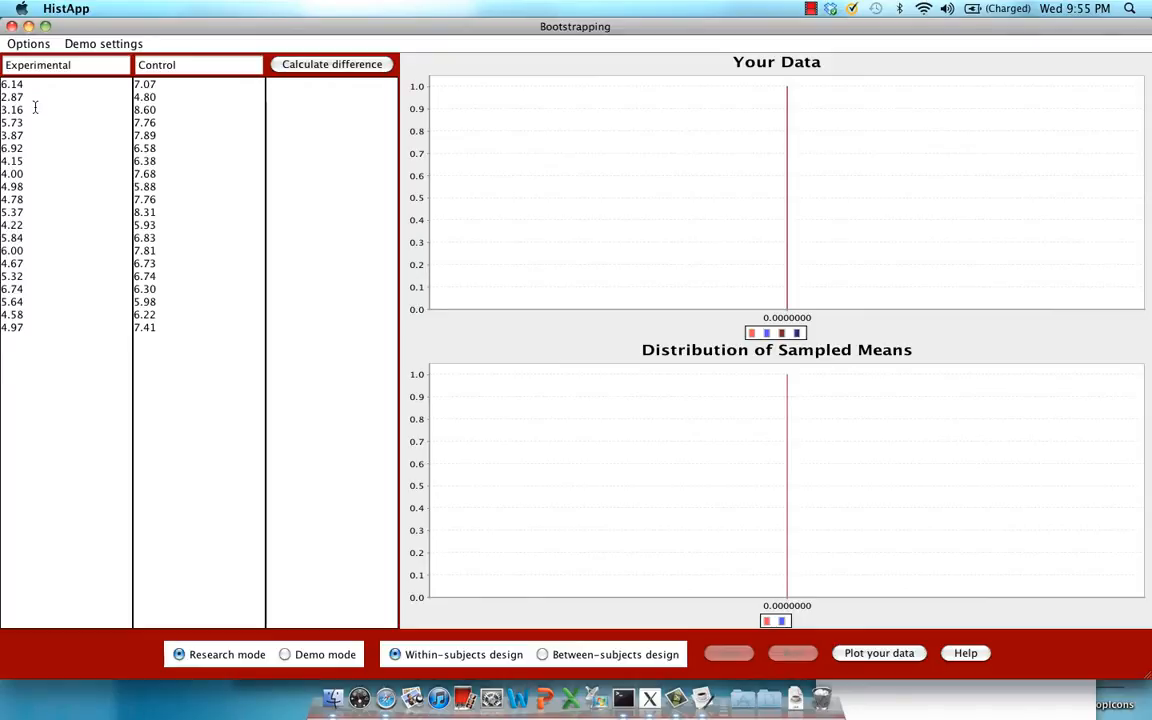
{"action": "mouse_move", "coordinate": [176, 98]}
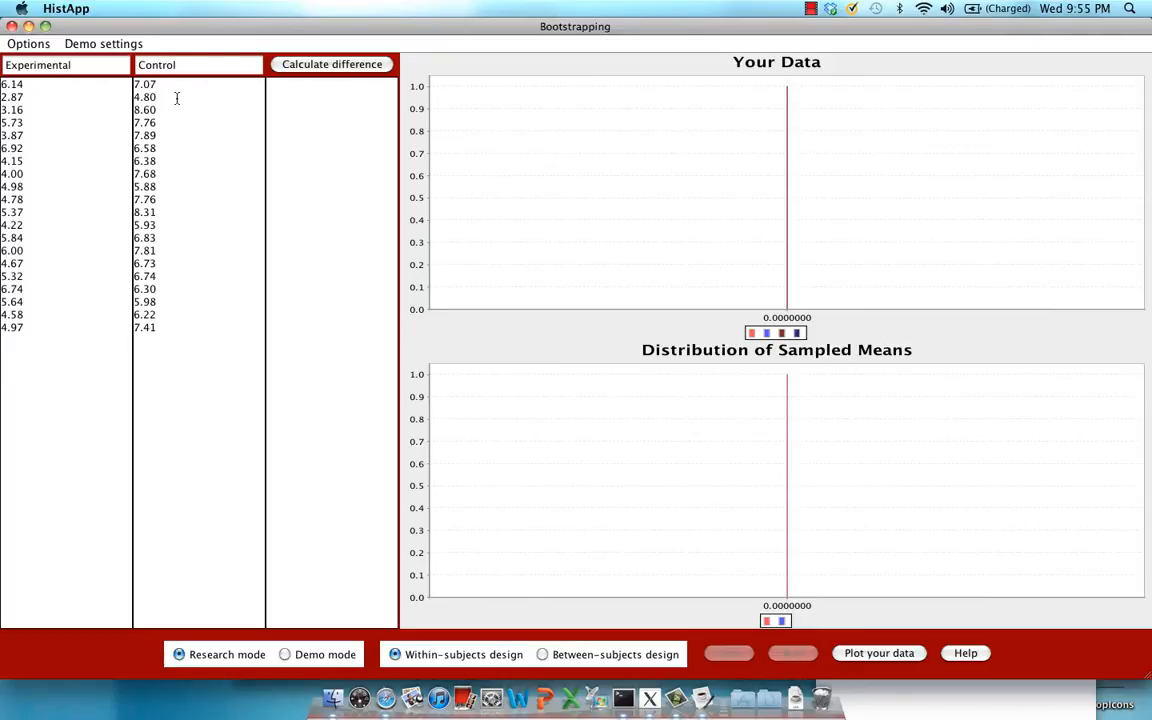
{"action": "left_click", "coordinate": [64, 64]}
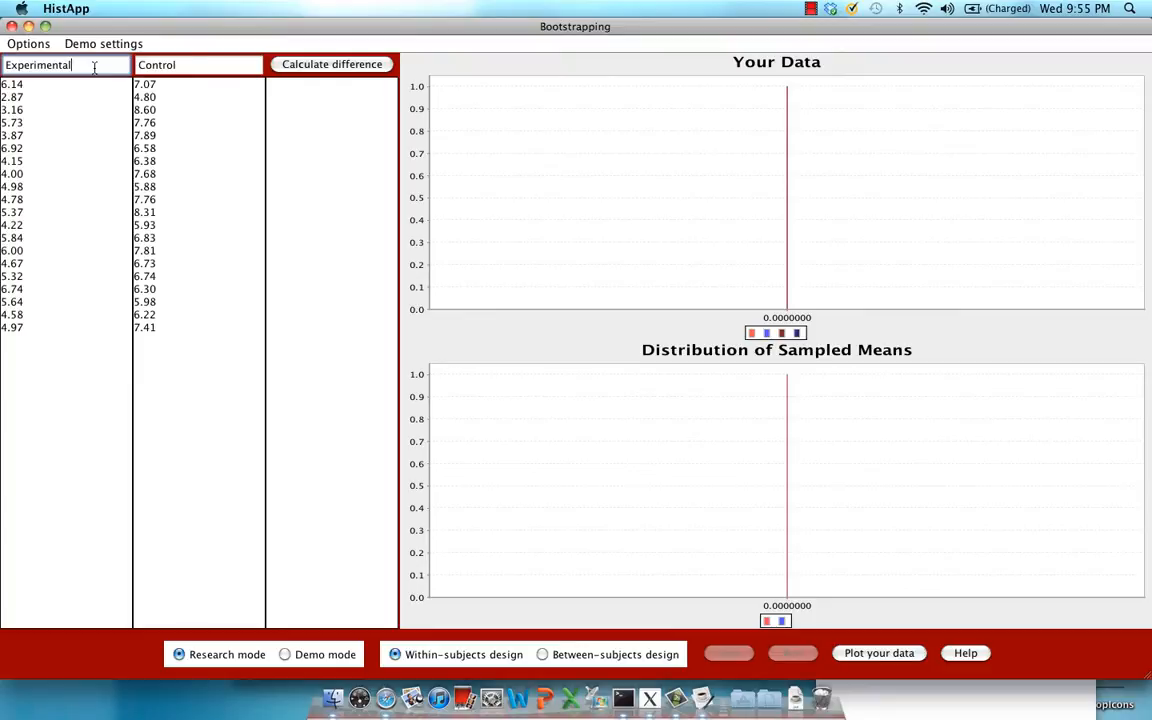
{"action": "left_click", "coordinate": [200, 64]}
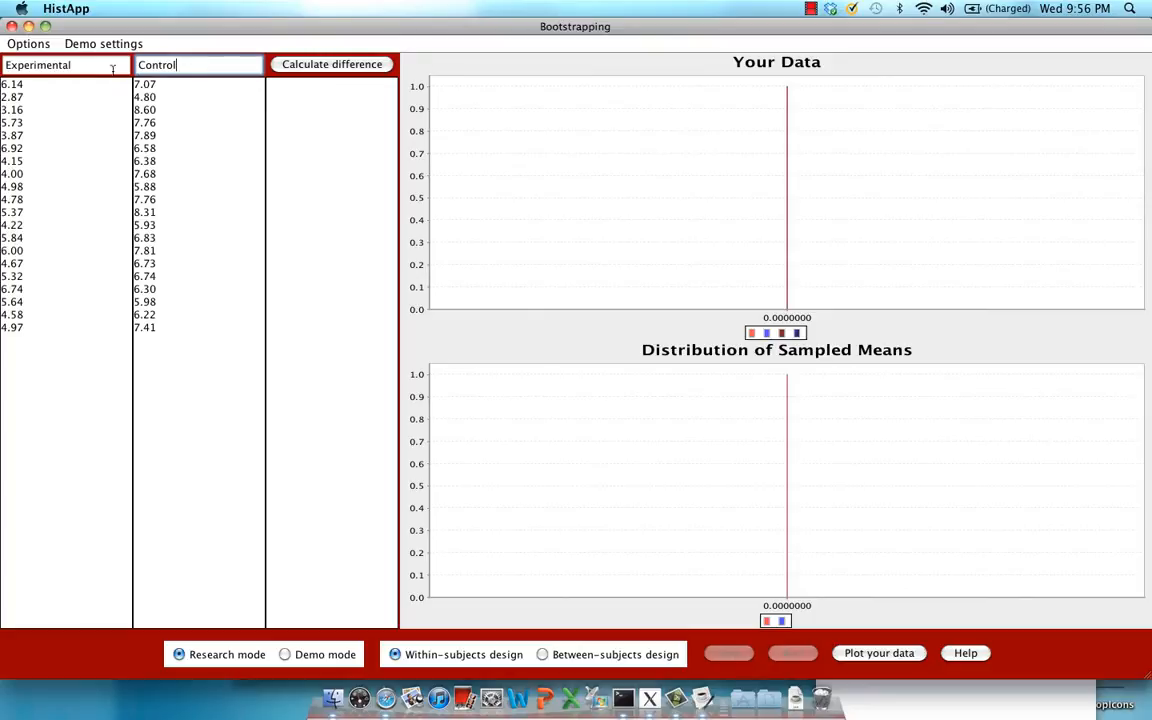
{"action": "mouse_move", "coordinate": [40, 86]}
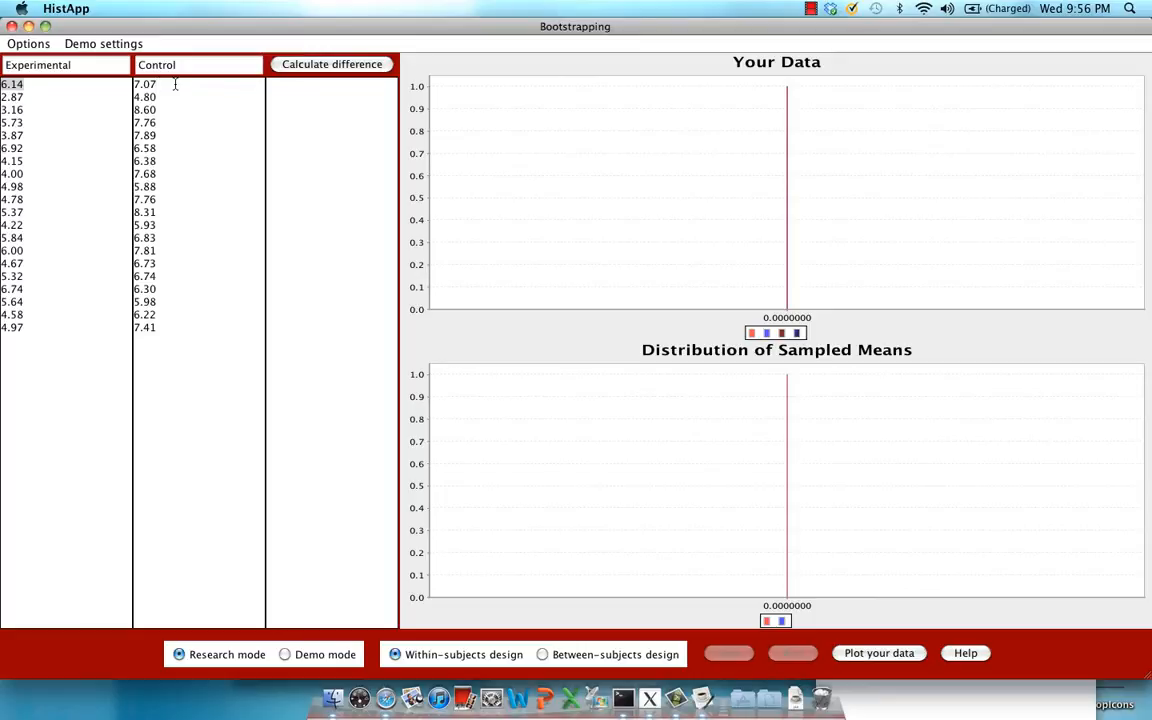
{"action": "double_click", "coordinate": [144, 84]}
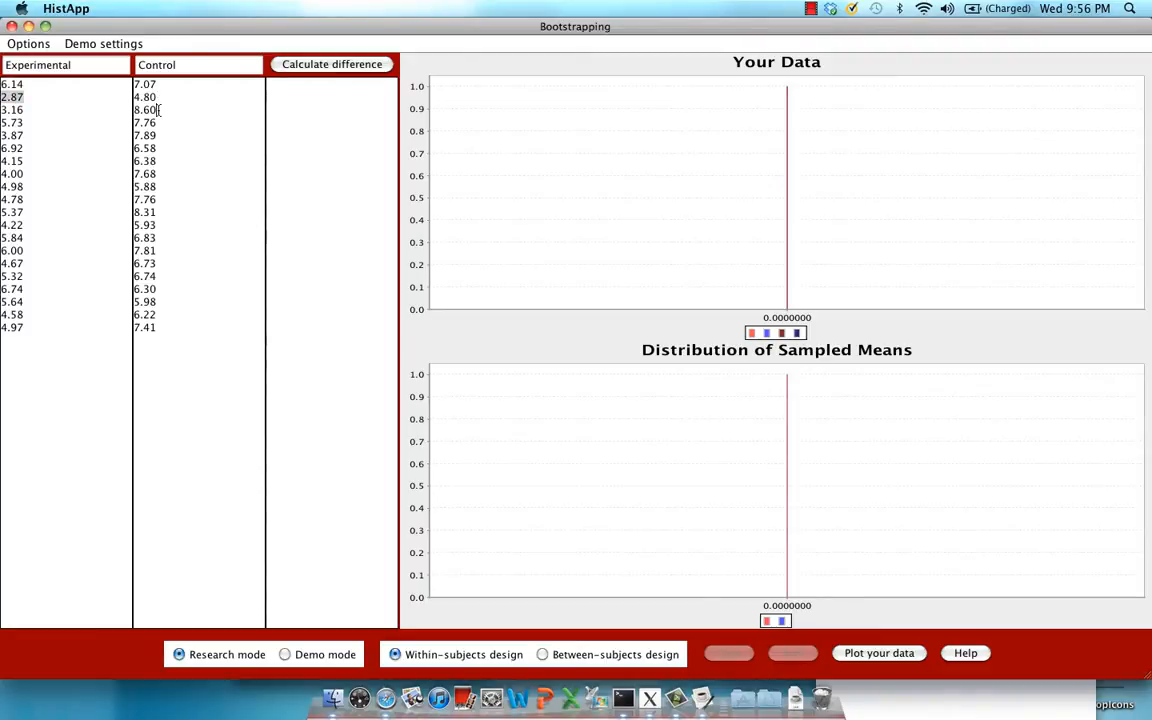
{"action": "double_click", "coordinate": [144, 108]}
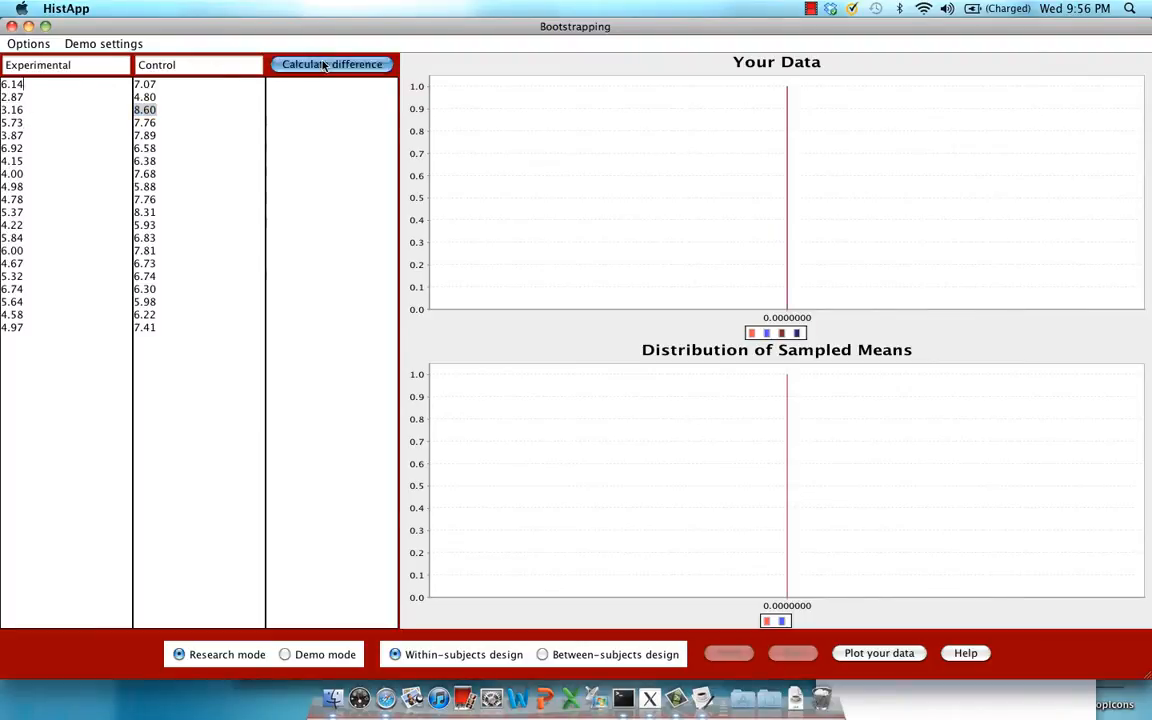
Compute the Experimental-minus-Control differences into the third column.
{"action": "left_click", "coordinate": [332, 64]}
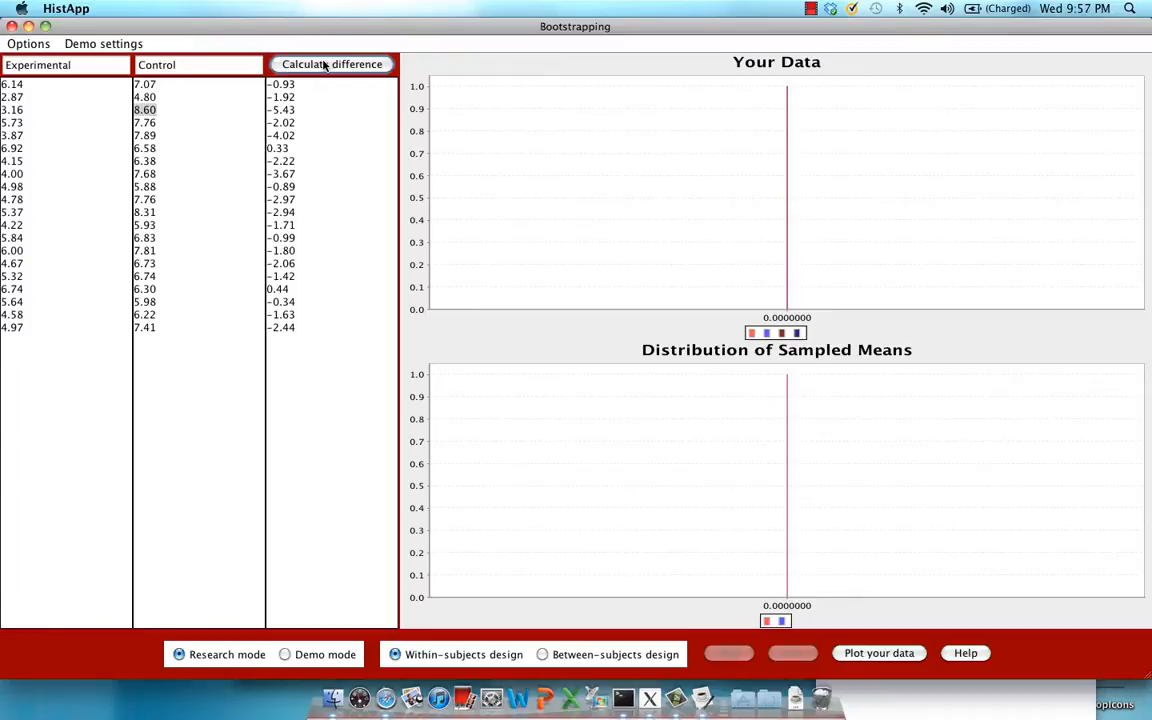
{"action": "mouse_move", "coordinate": [784, 380]}
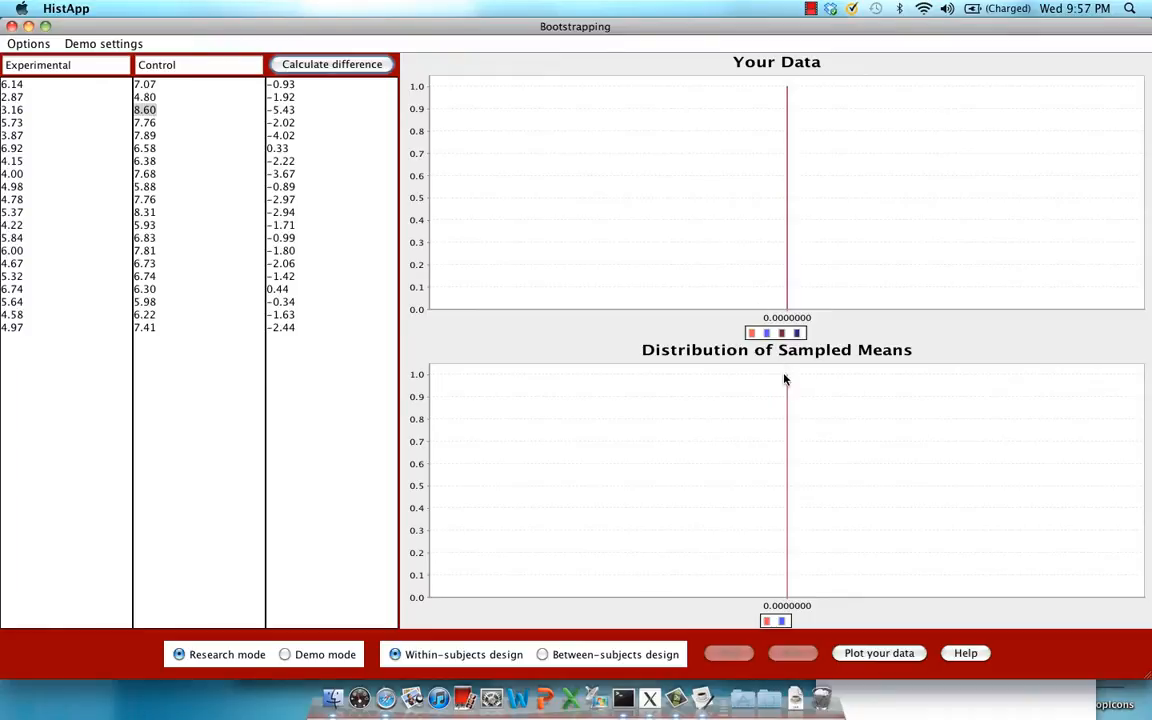
{"action": "mouse_move", "coordinate": [756, 584]}
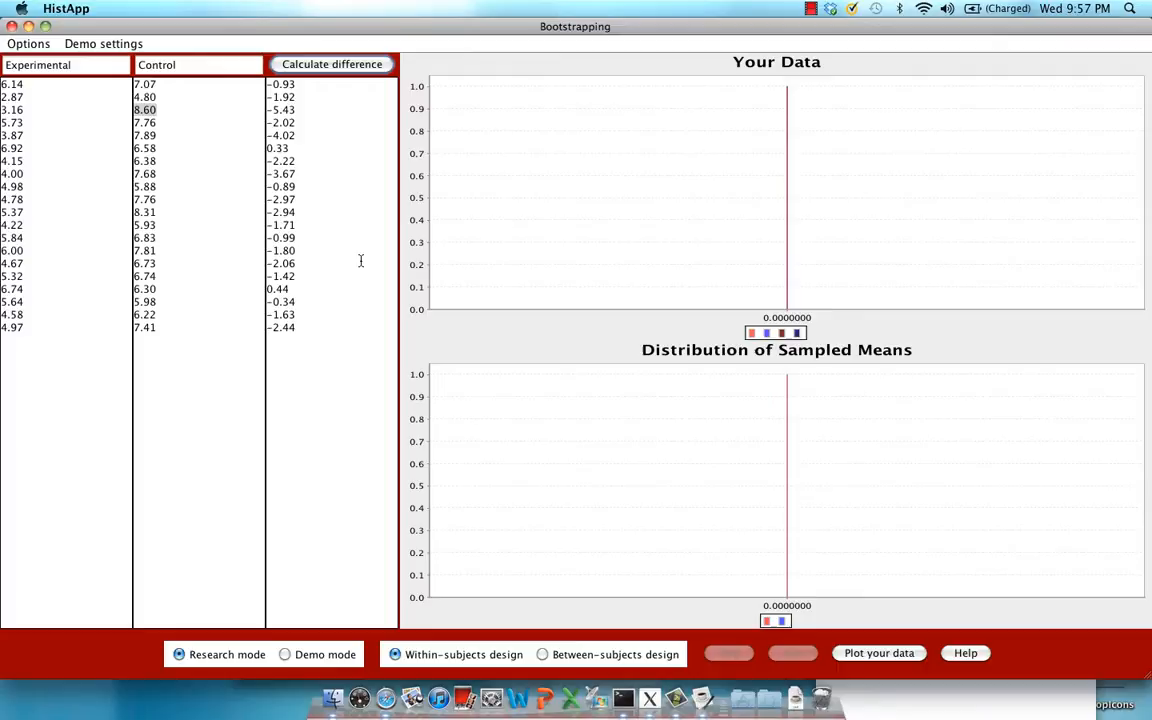
{"action": "mouse_move", "coordinate": [888, 636]}
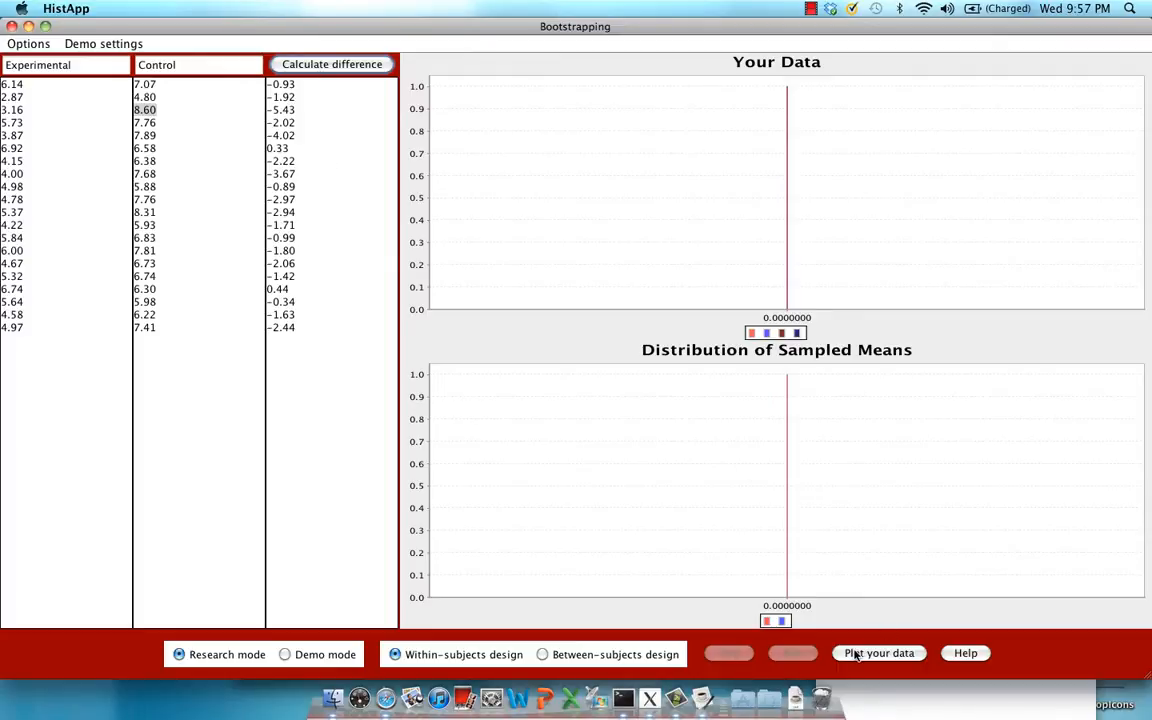
{"action": "mouse_move", "coordinate": [436, 632]}
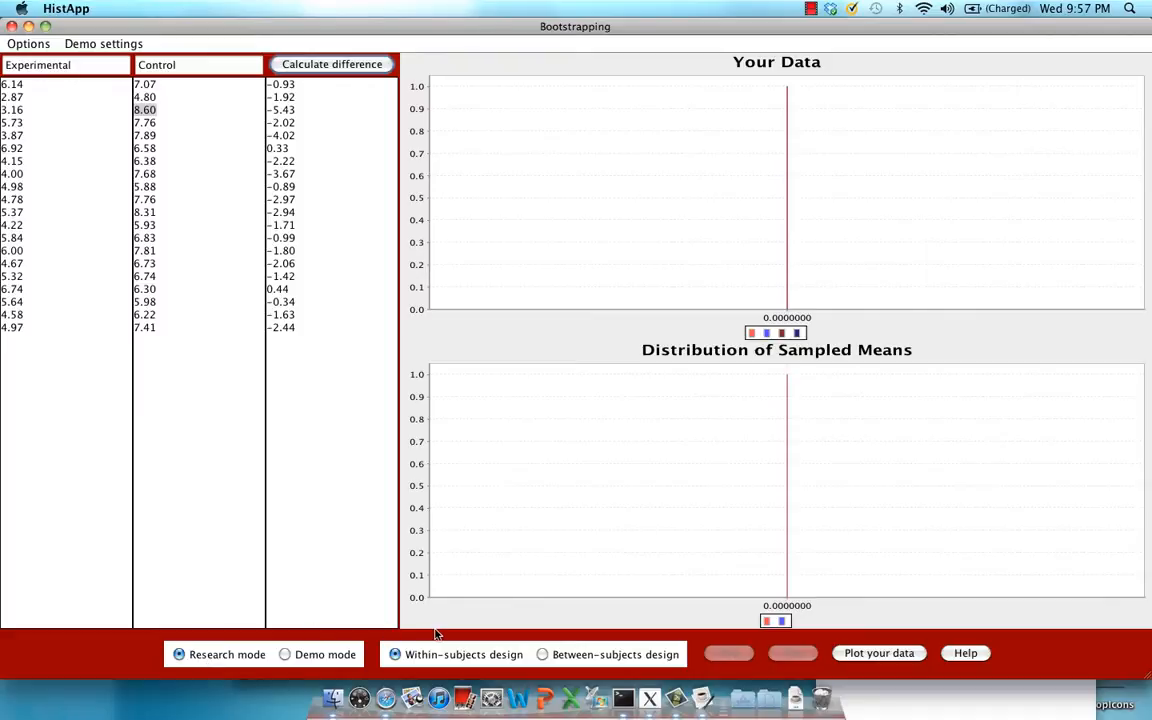
{"action": "mouse_move", "coordinate": [424, 656]}
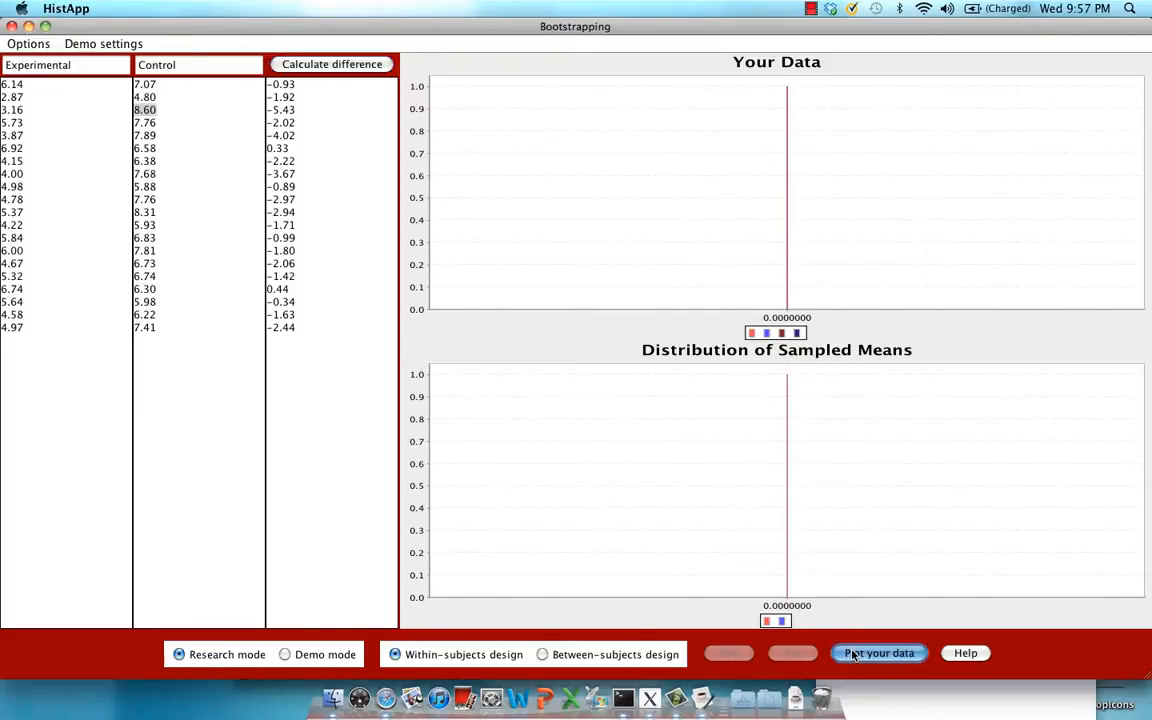
{"action": "left_click", "coordinate": [878, 652]}
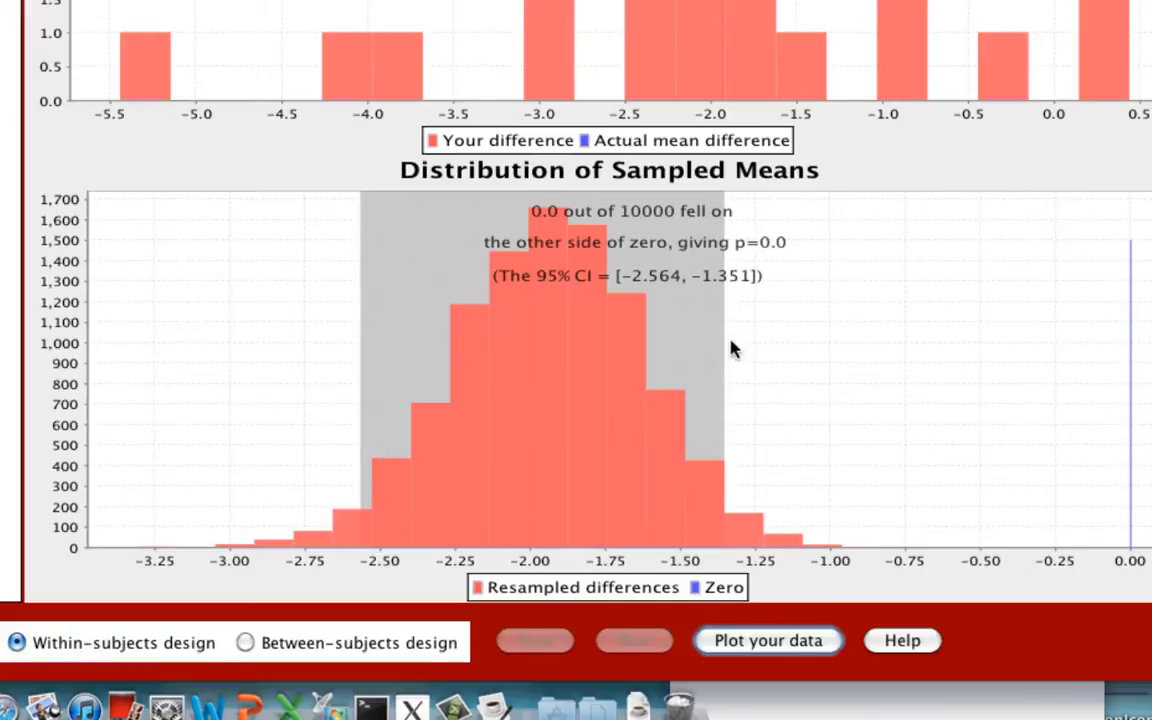
{"action": "mouse_move", "coordinate": [724, 364]}
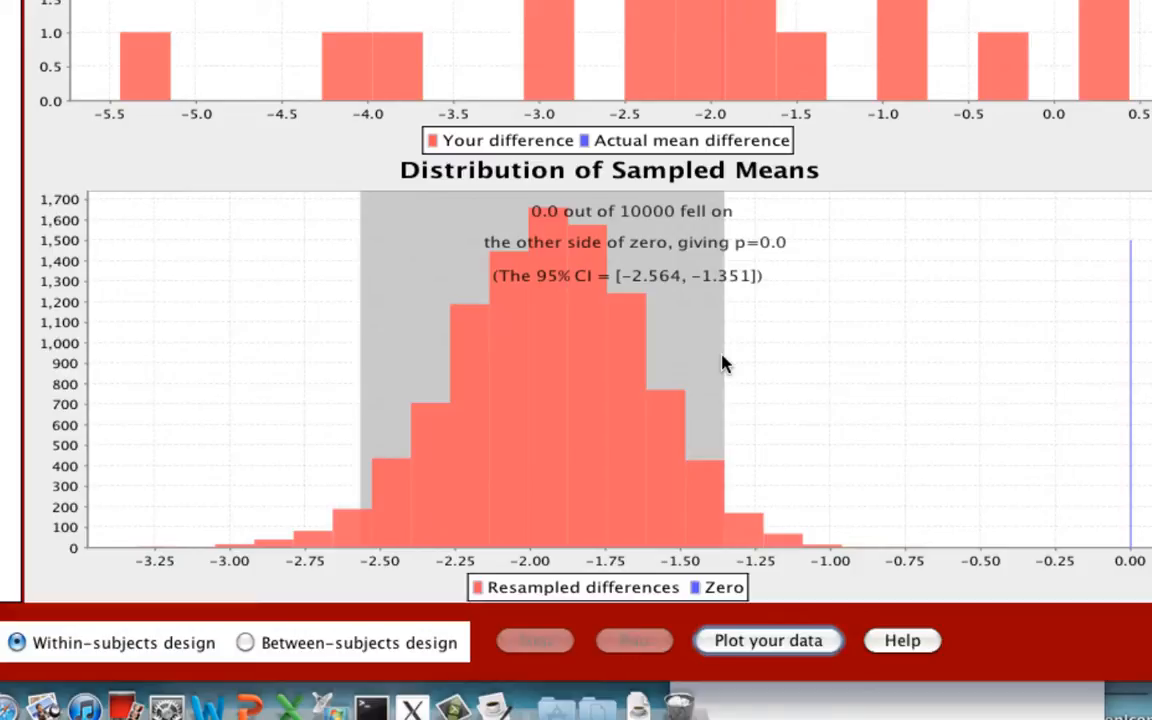
{"action": "mouse_move", "coordinate": [1140, 528]}
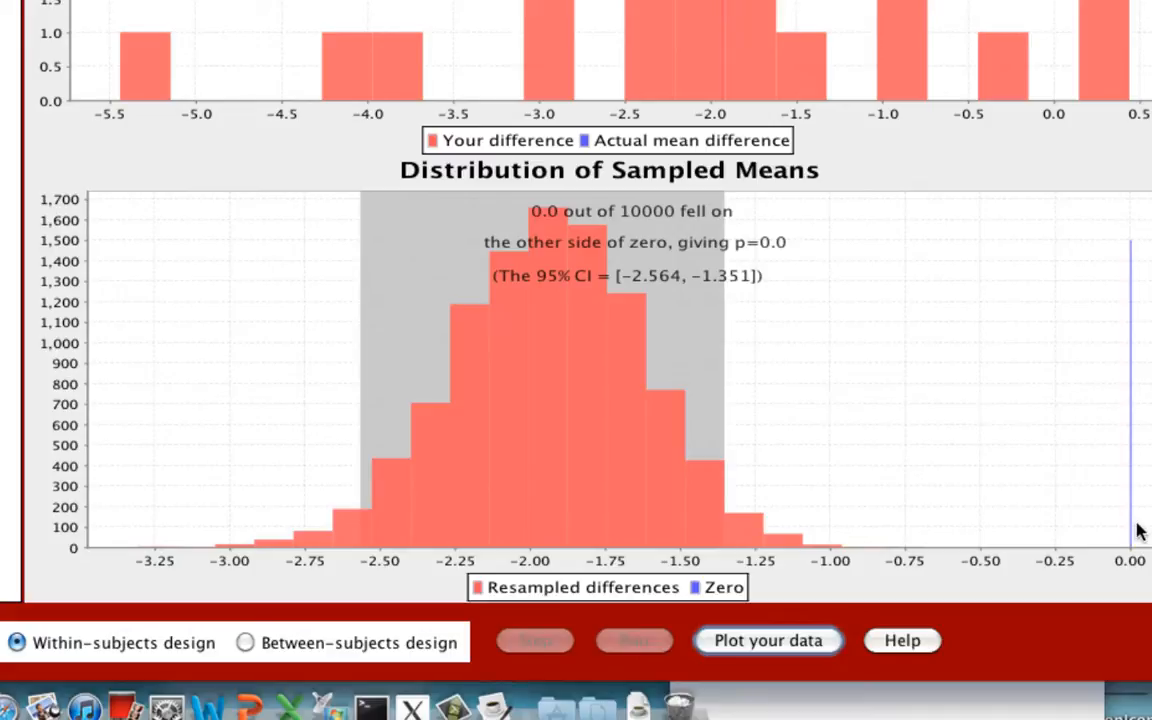
{"action": "mouse_move", "coordinate": [780, 452]}
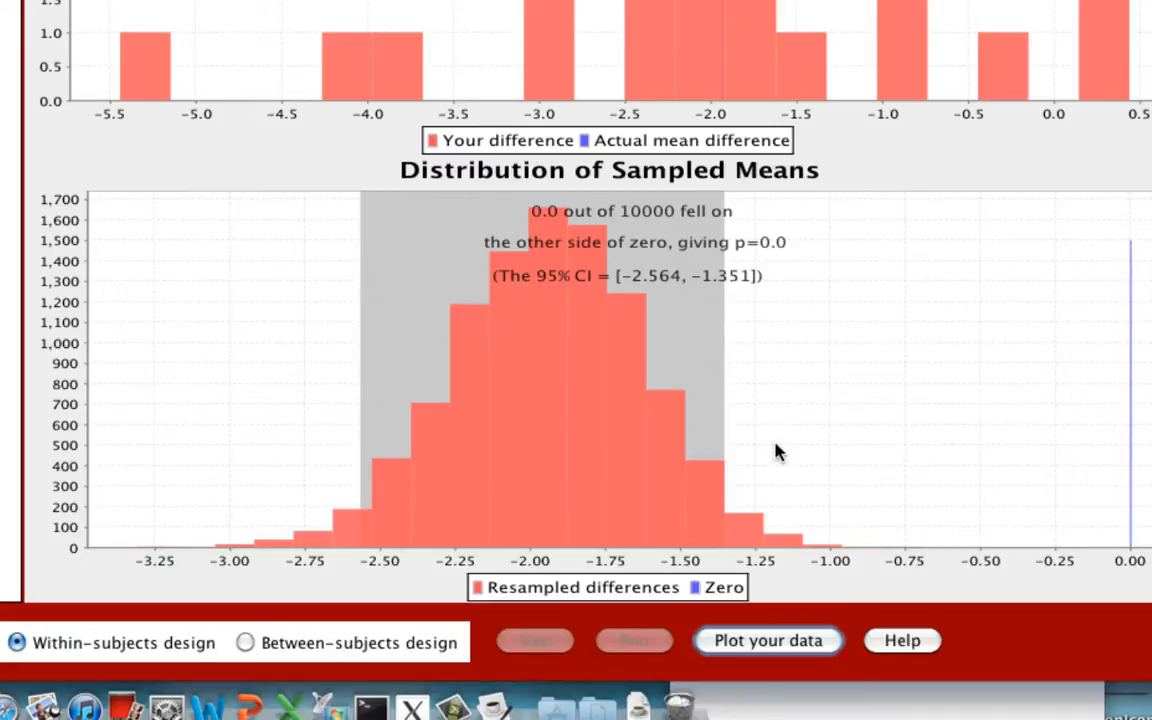
{"action": "mouse_move", "coordinate": [844, 450]}
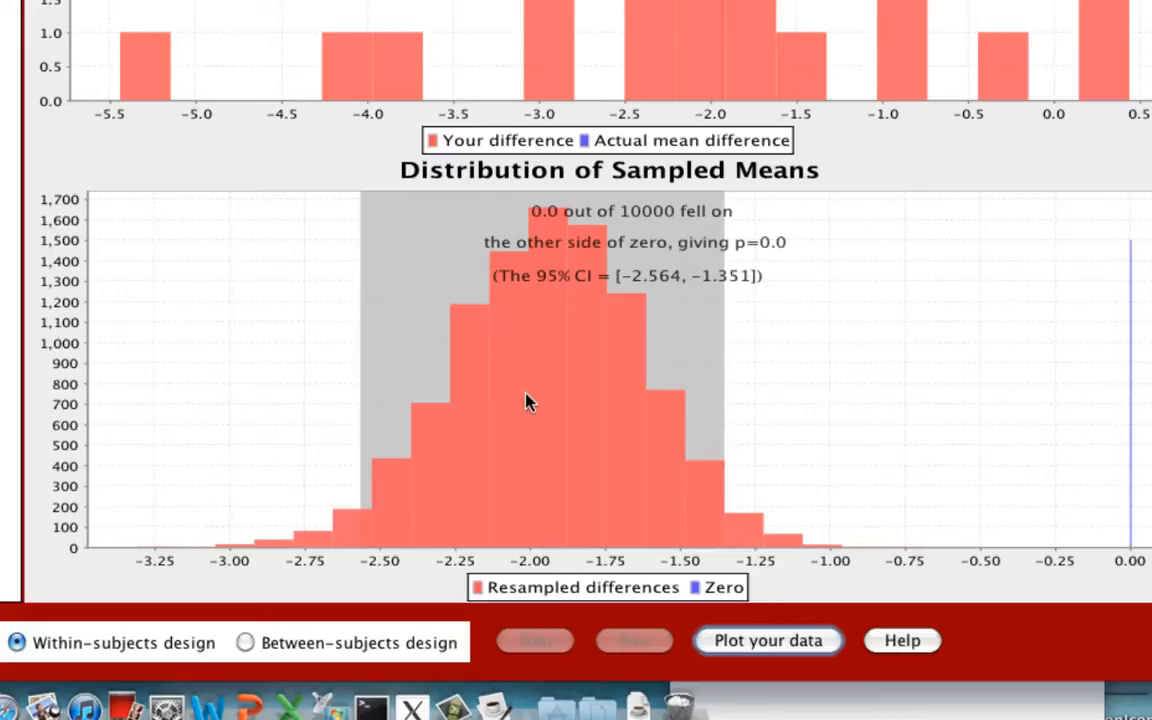
{"action": "mouse_move", "coordinate": [744, 308]}
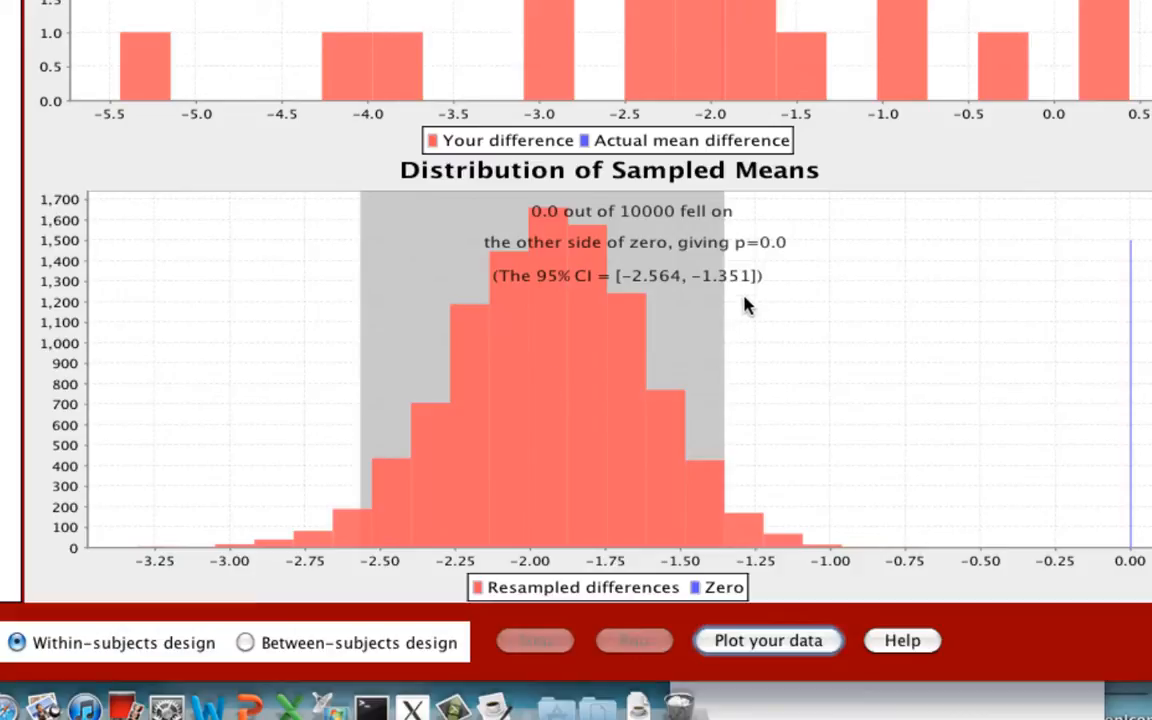
{"action": "mouse_move", "coordinate": [644, 290]}
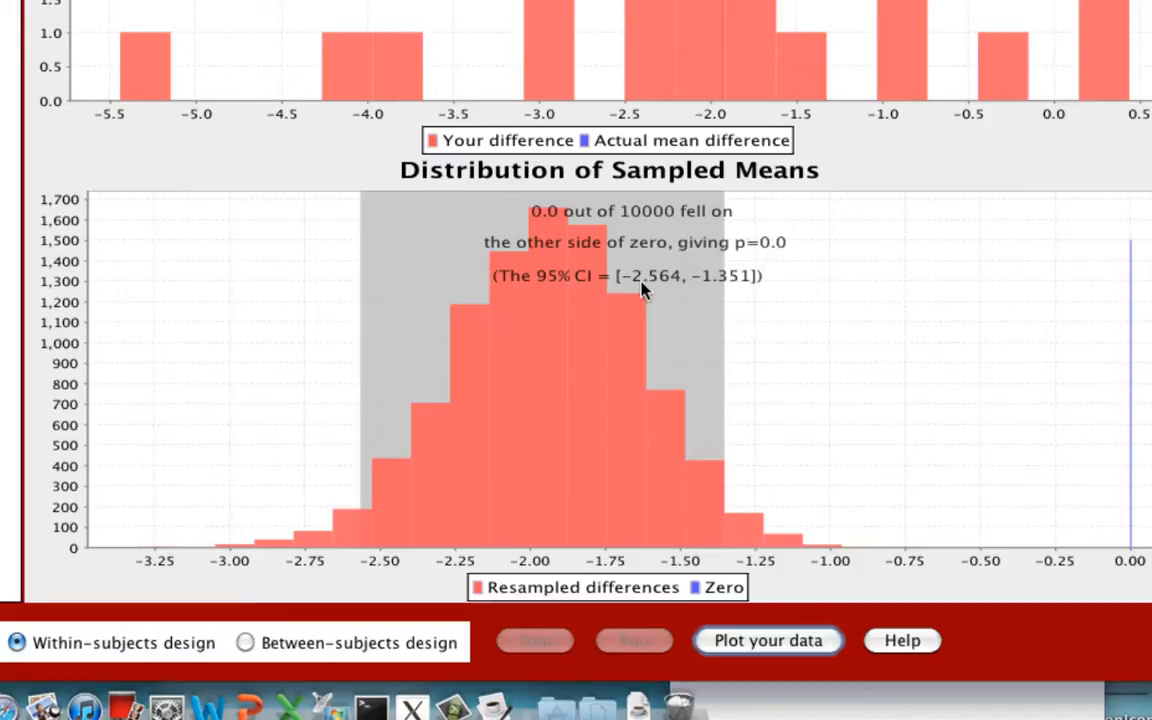
{"action": "mouse_move", "coordinate": [558, 376]}
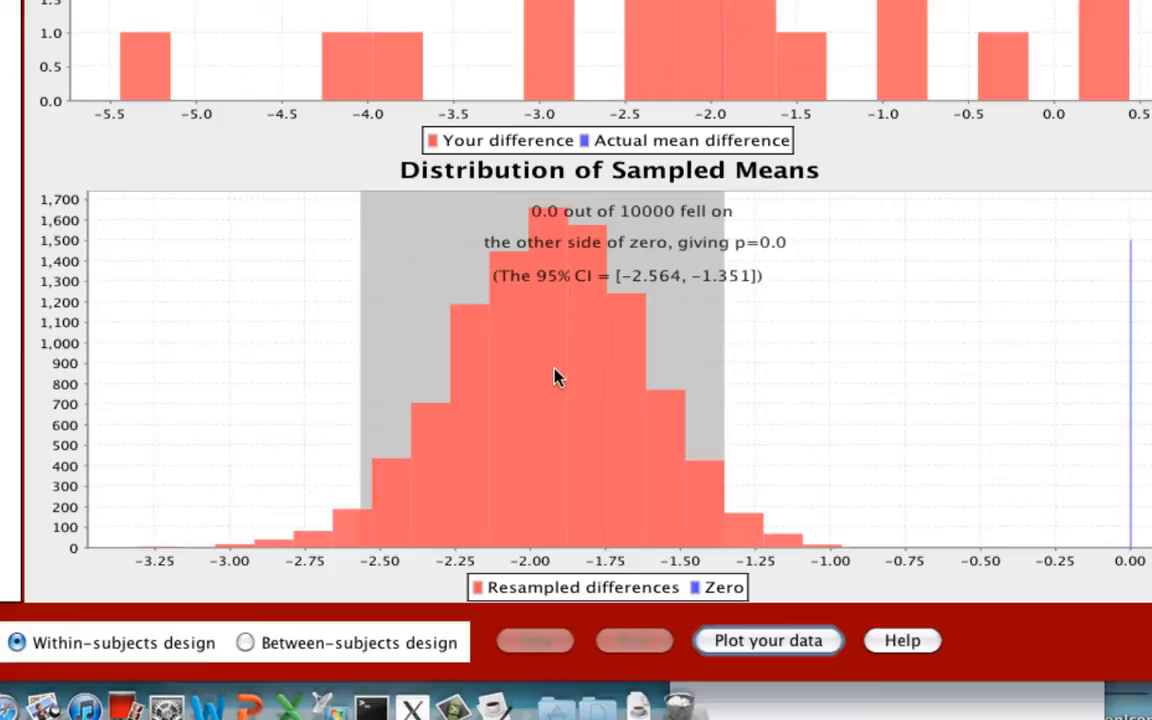
{"action": "right_click", "coordinate": [558, 376]}
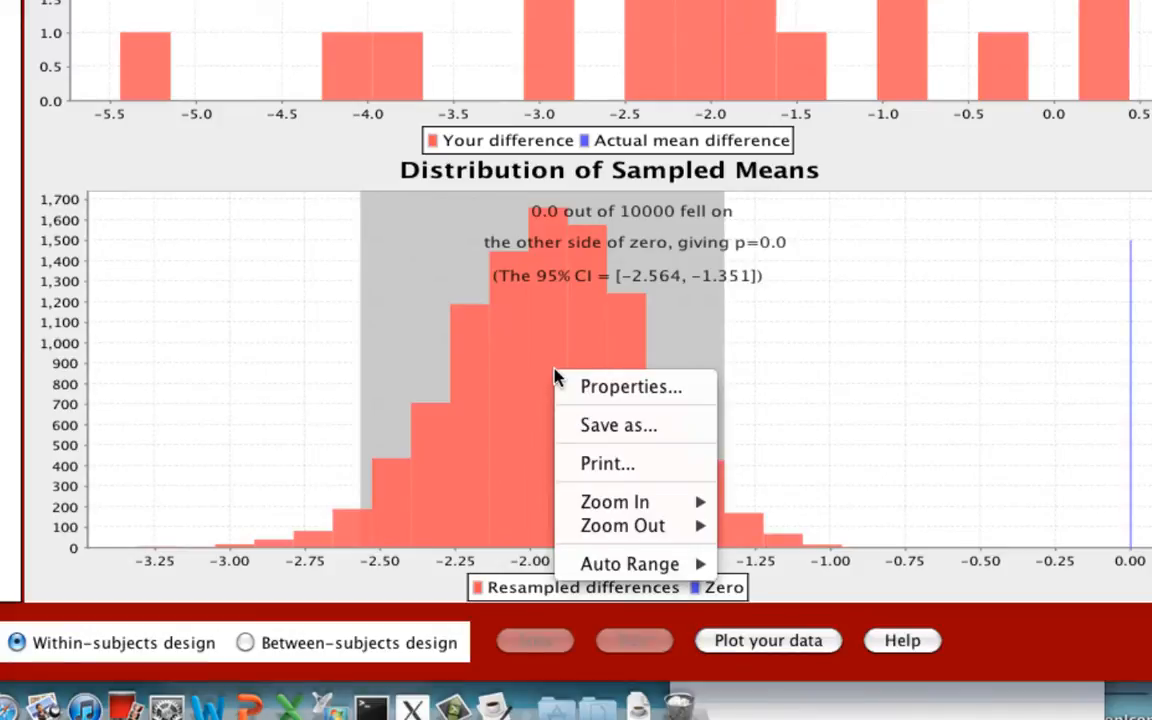
{"action": "mouse_move", "coordinate": [598, 196]}
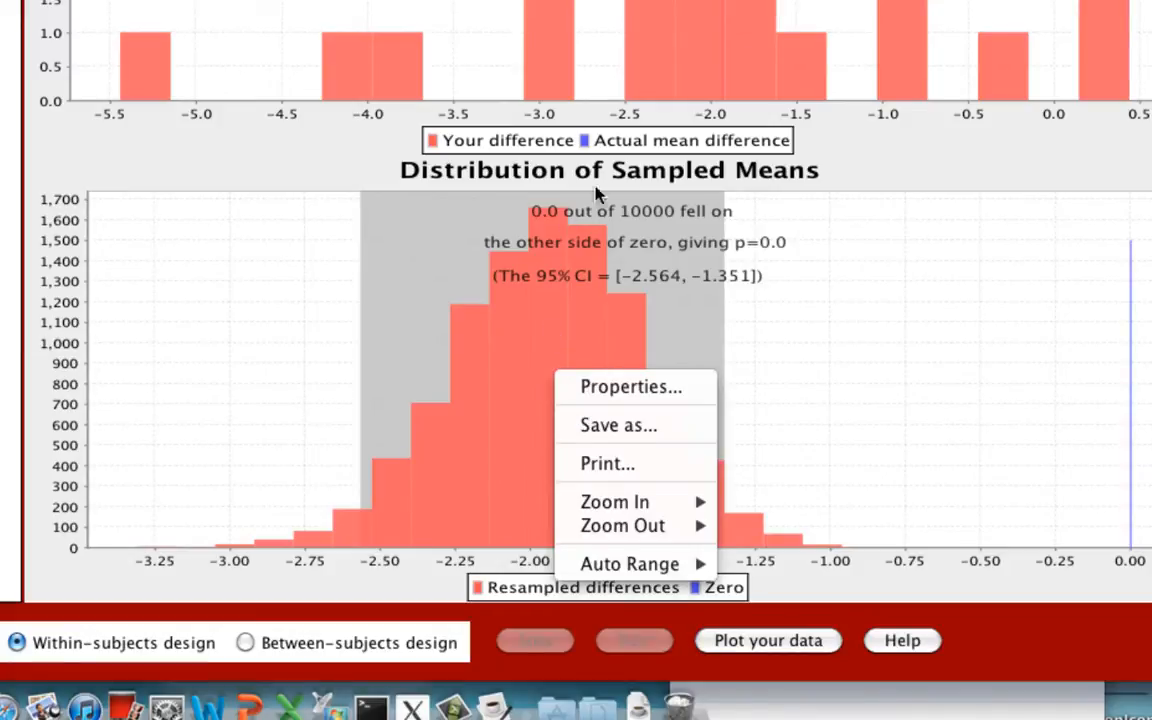
{"action": "mouse_move", "coordinate": [616, 424]}
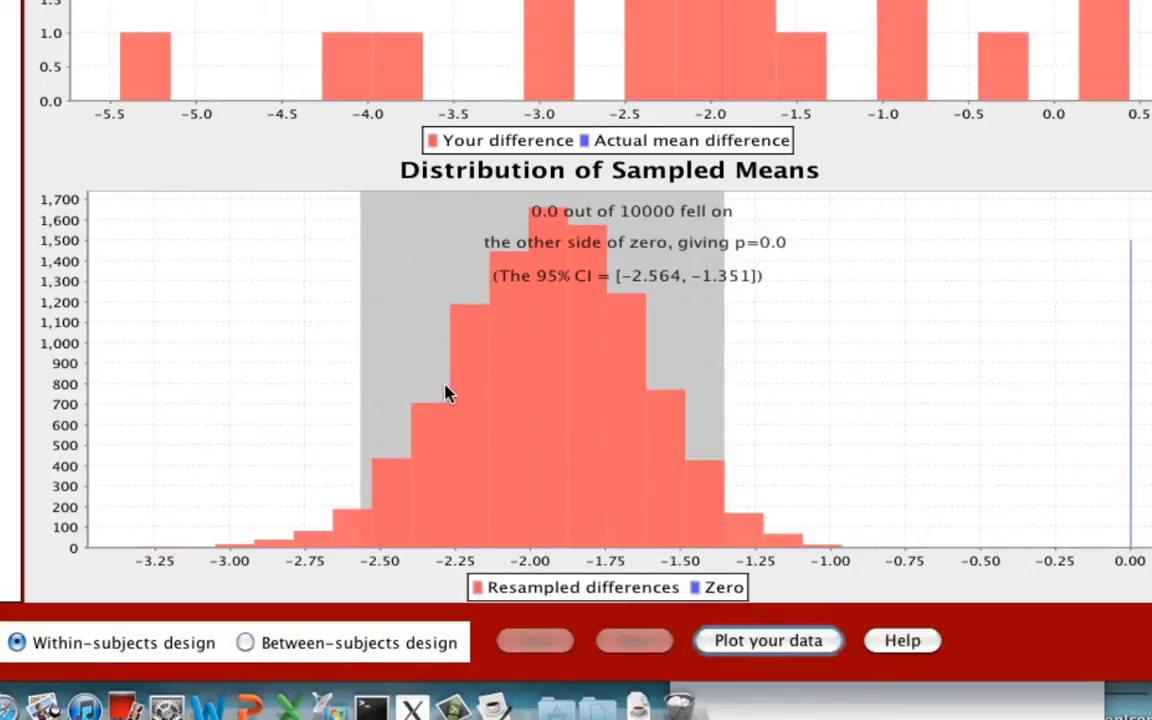
{"action": "mouse_move", "coordinate": [556, 492]}
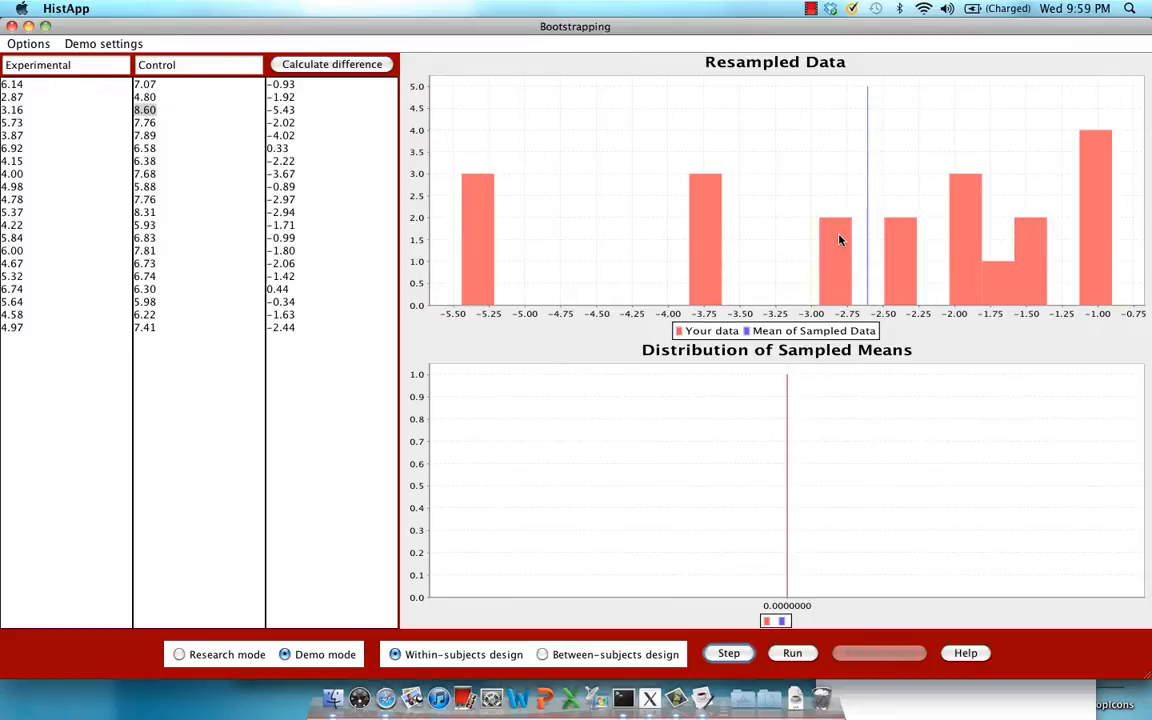
{"action": "mouse_move", "coordinate": [76, 292]}
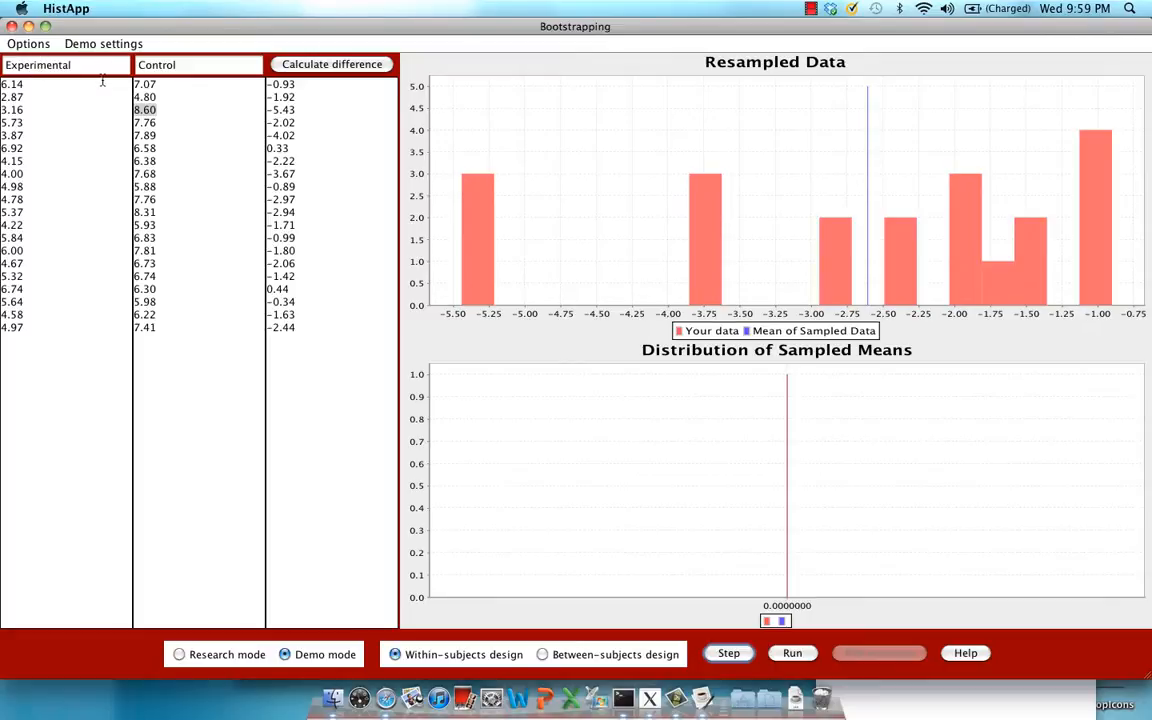
{"action": "mouse_move", "coordinate": [222, 80]}
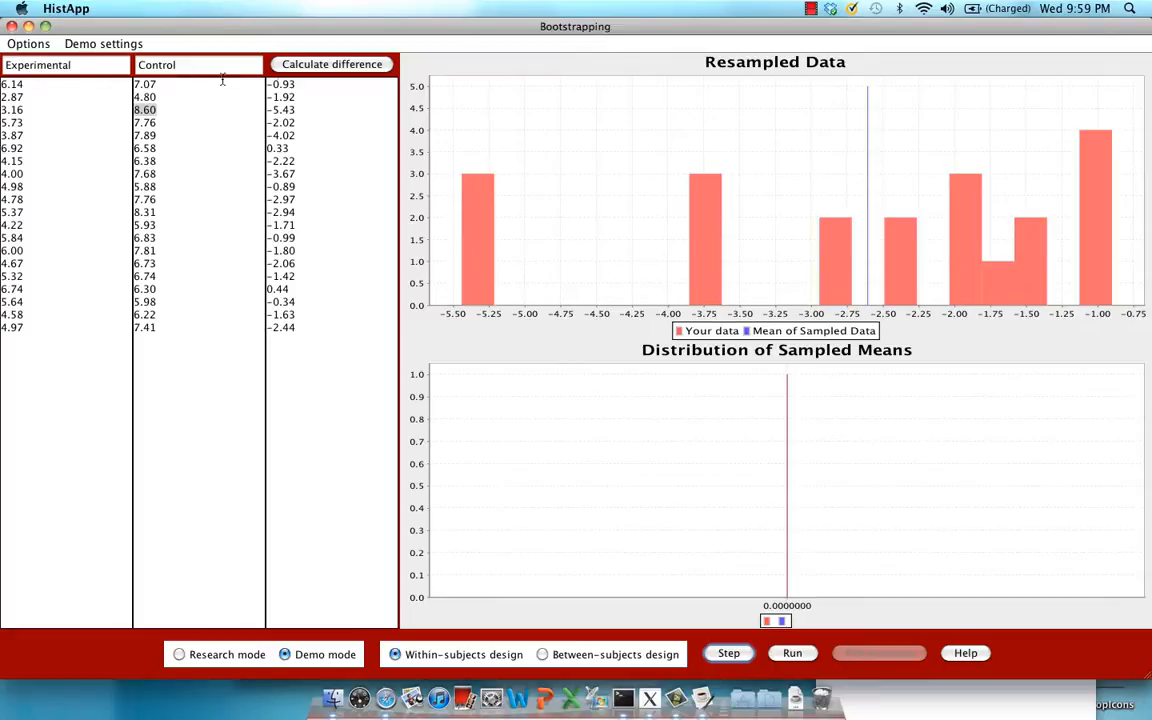
{"action": "mouse_move", "coordinate": [312, 84]}
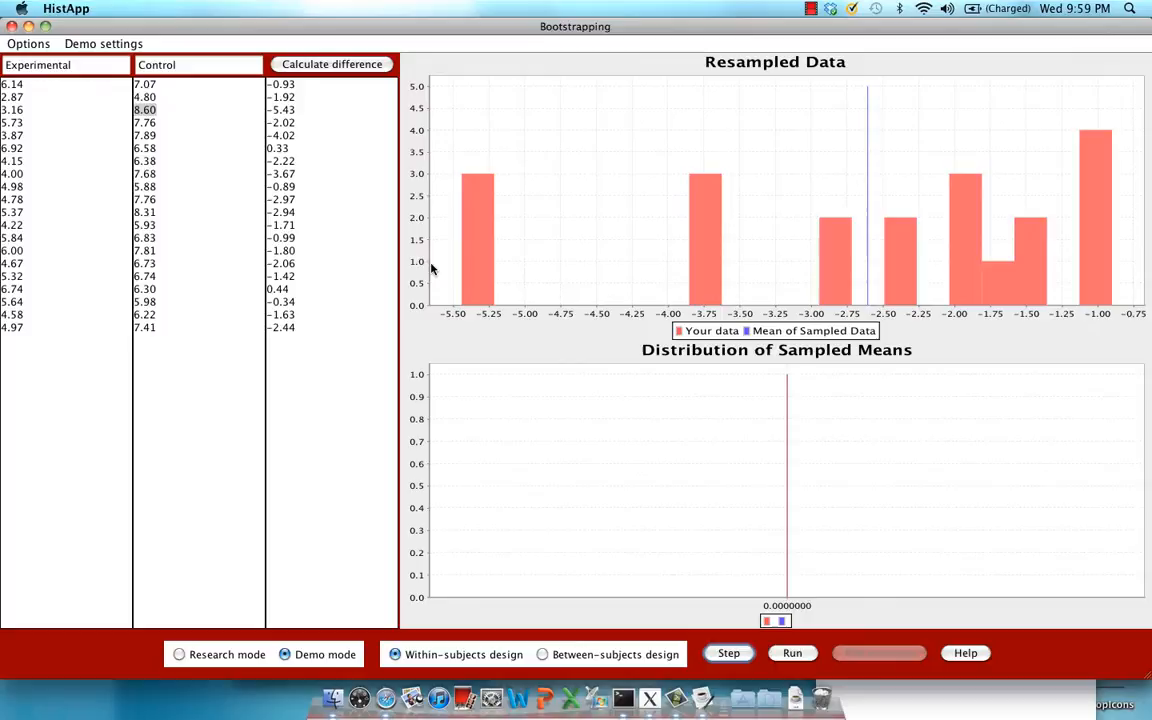
{"action": "mouse_move", "coordinate": [420, 192]}
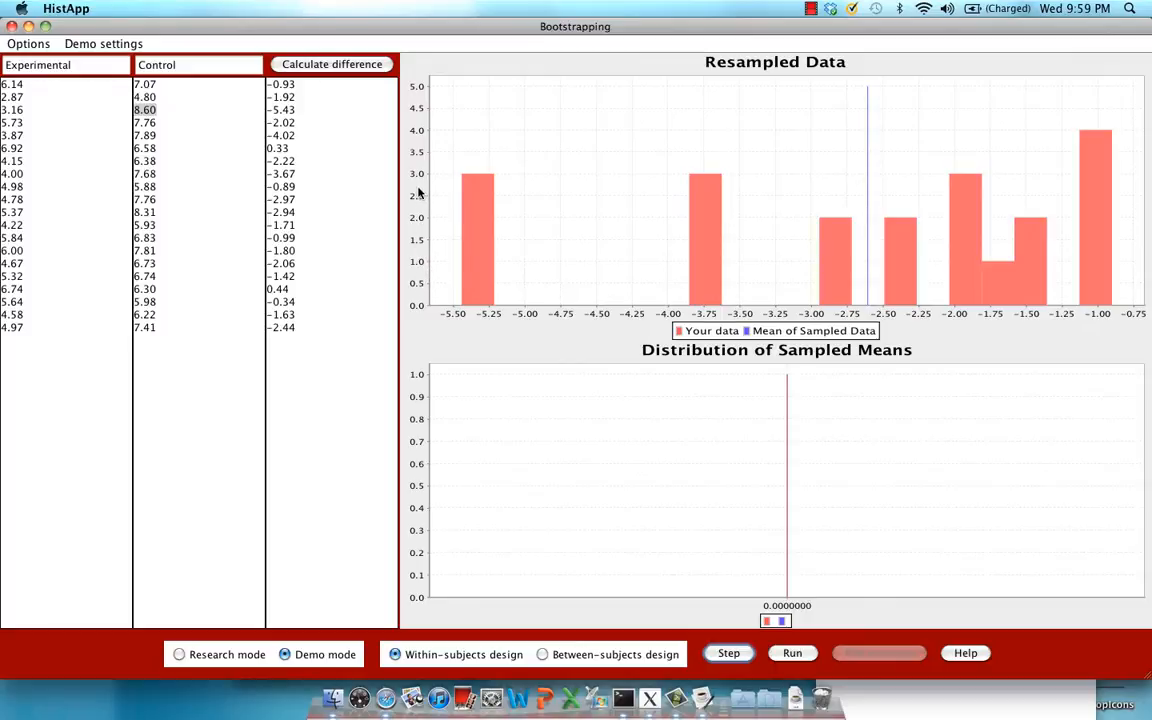
{"action": "mouse_move", "coordinate": [784, 260]}
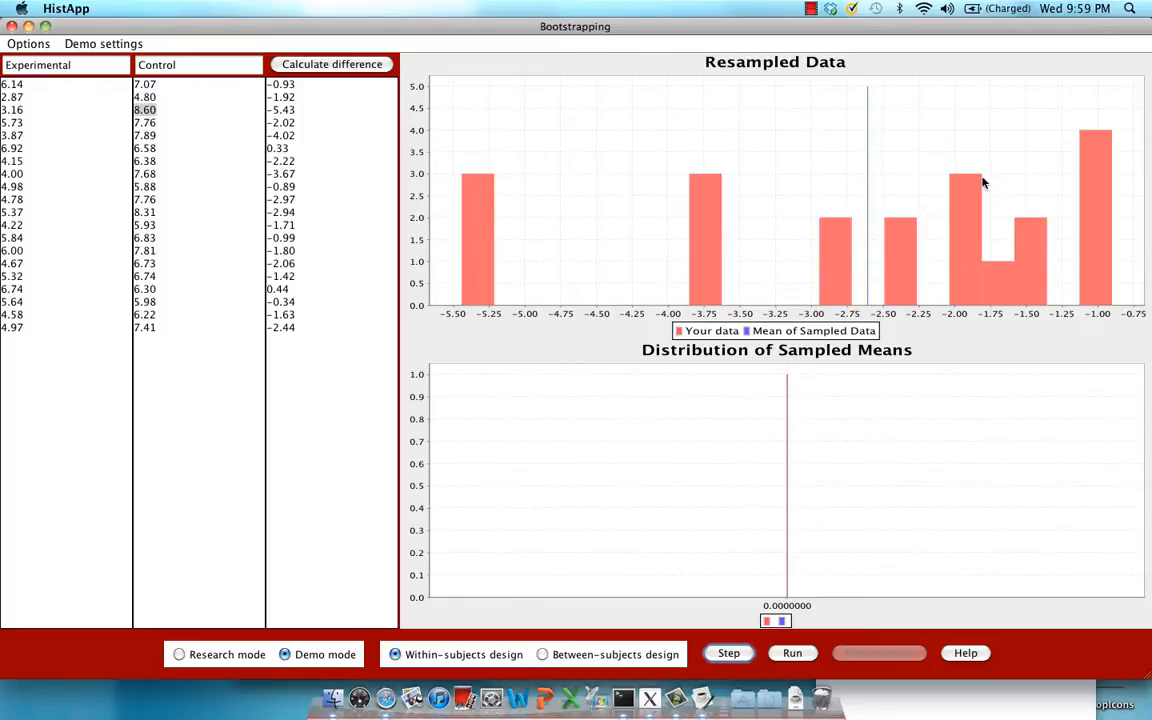
{"action": "mouse_move", "coordinate": [1092, 140]}
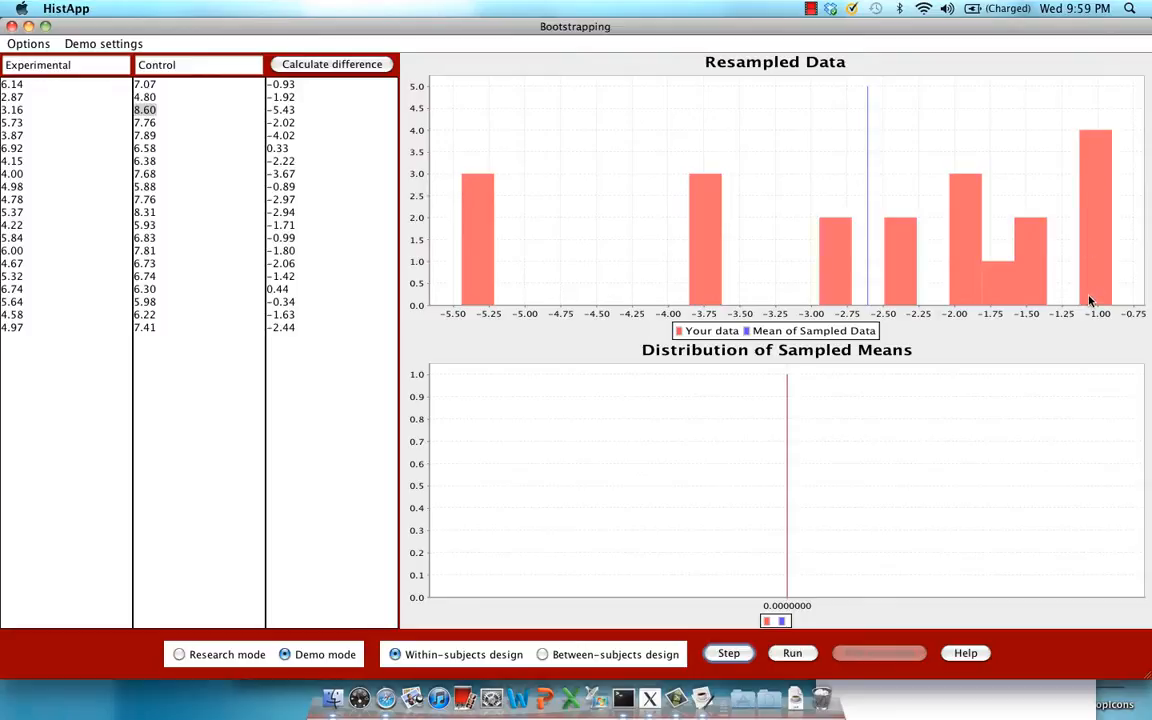
{"action": "mouse_move", "coordinate": [944, 168]}
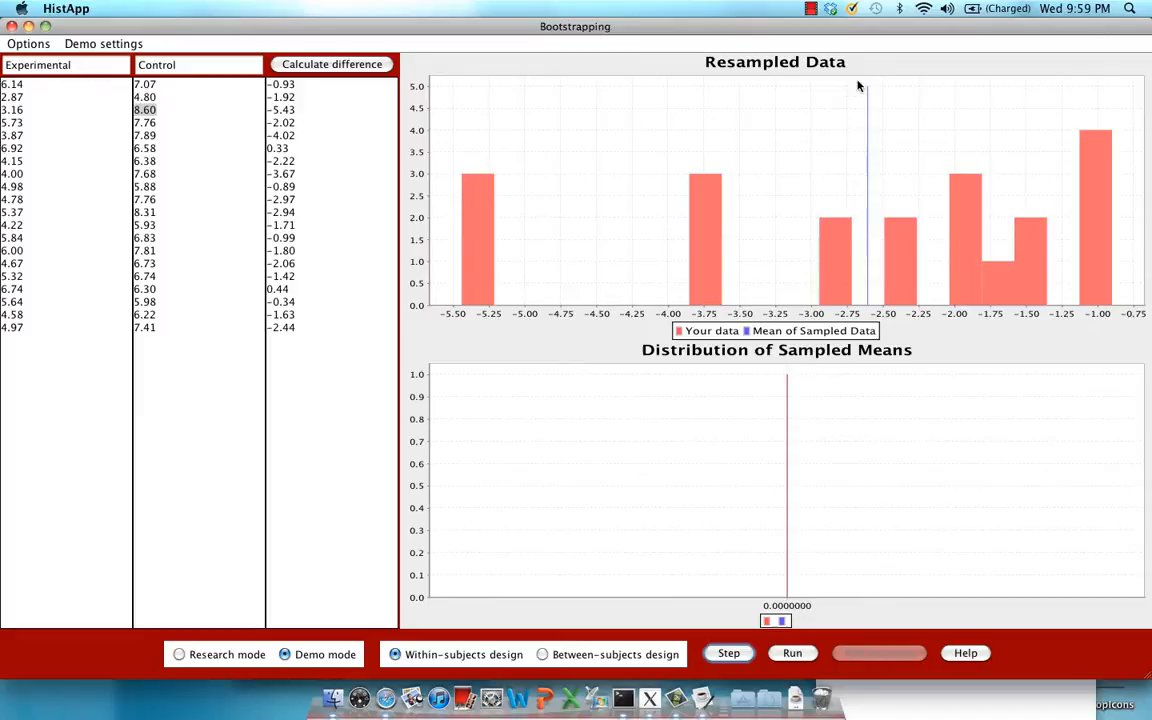
{"action": "mouse_move", "coordinate": [878, 300]}
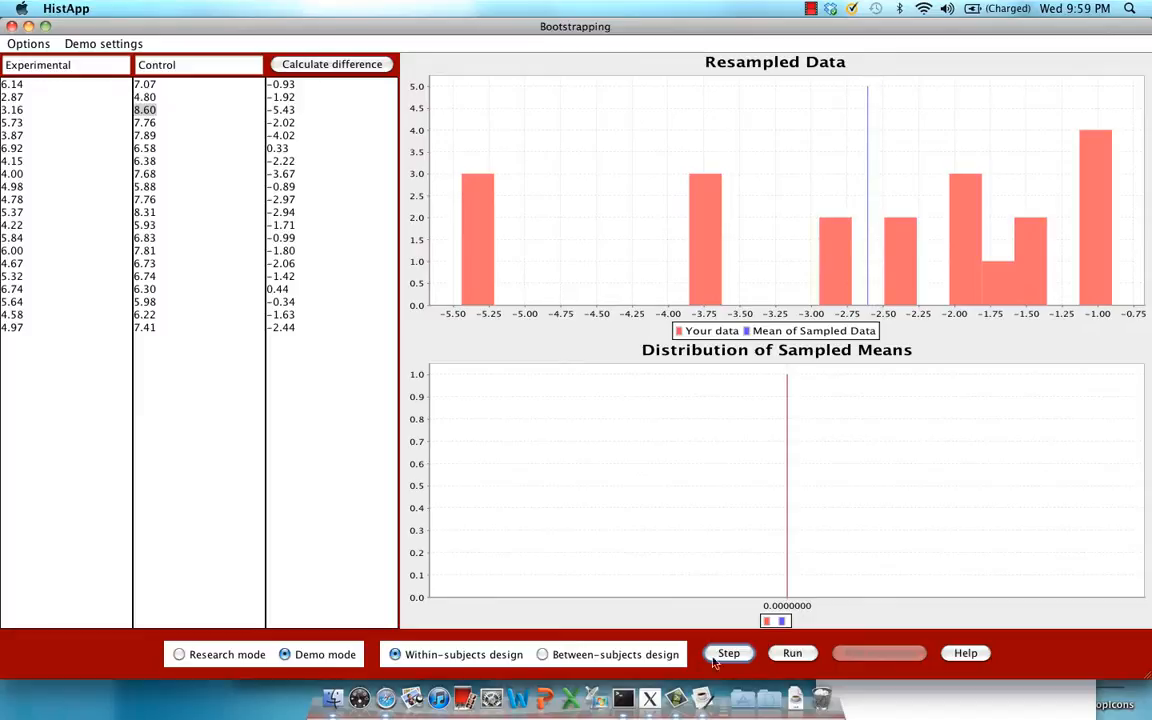
{"action": "mouse_move", "coordinate": [632, 650]}
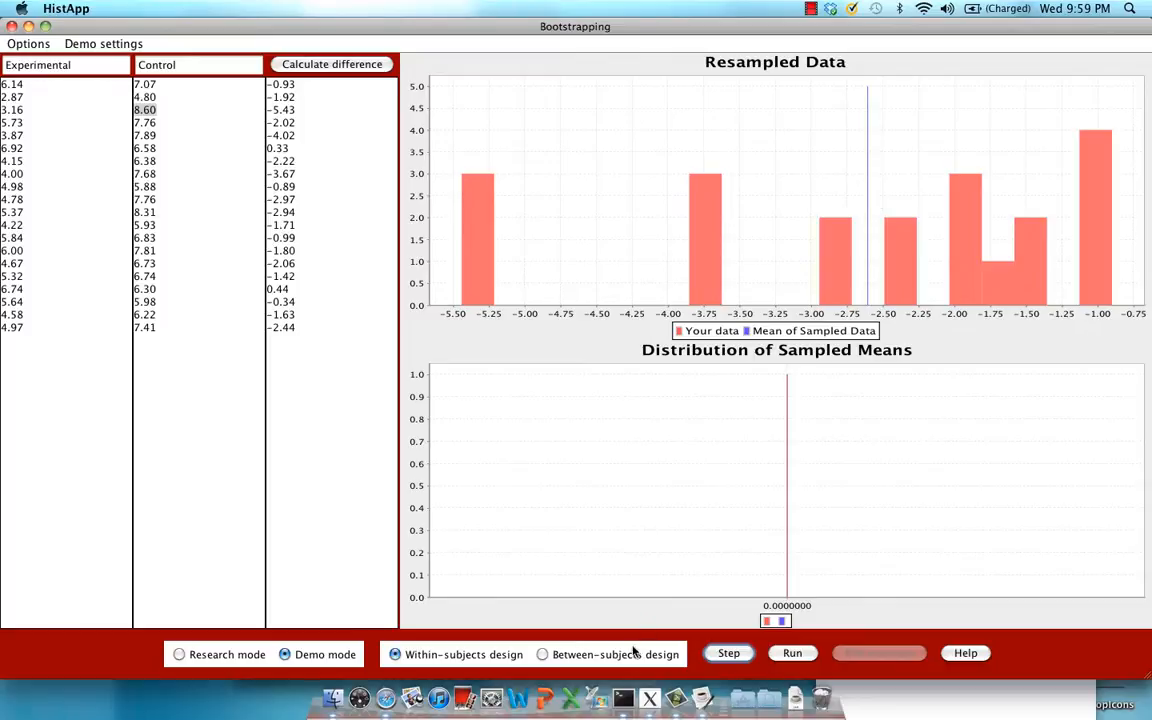
{"action": "mouse_move", "coordinate": [680, 596]}
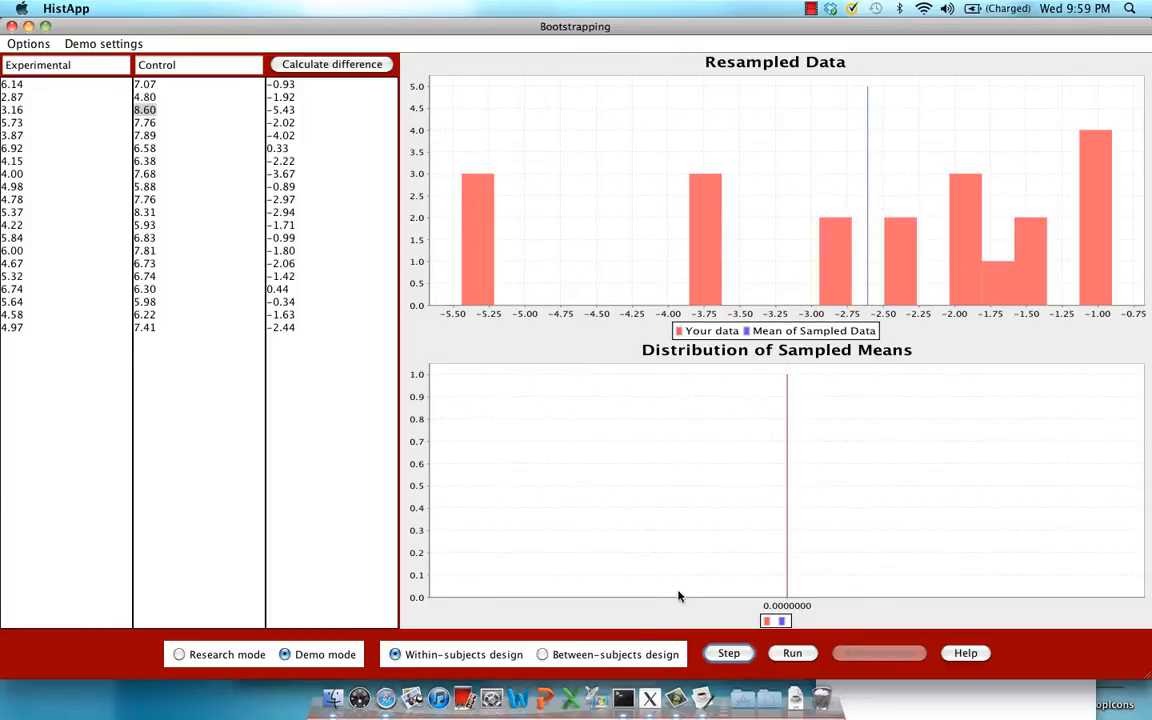
Draw a single bootstrap resample, giving one sampled mean of −2.608.
{"action": "left_click", "coordinate": [728, 652]}
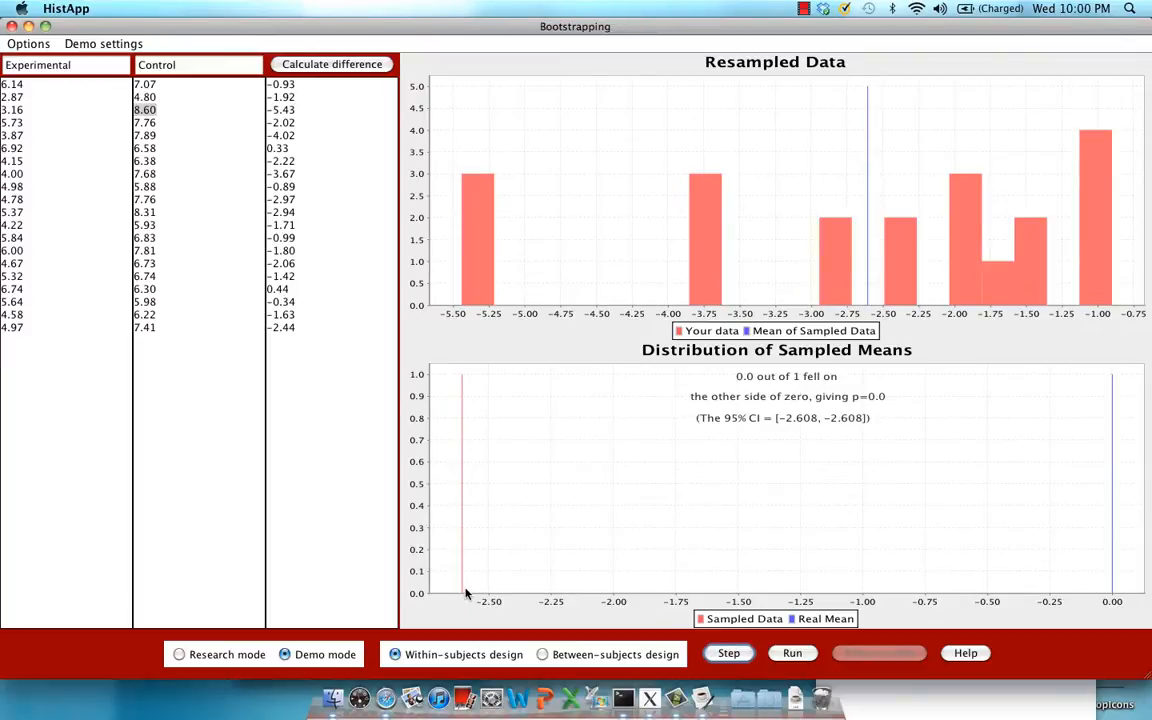
{"action": "mouse_move", "coordinate": [760, 668]}
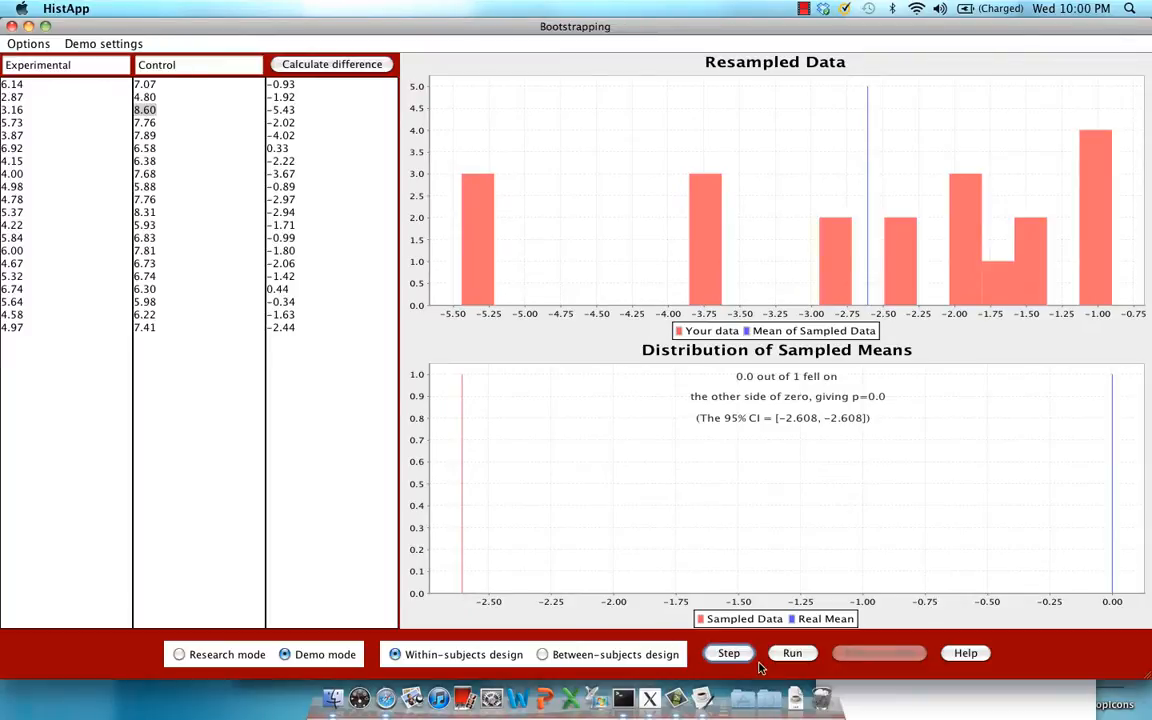
Step out further resamples so the distribution holds two sampled means.
{"action": "left_click", "coordinate": [728, 652]}
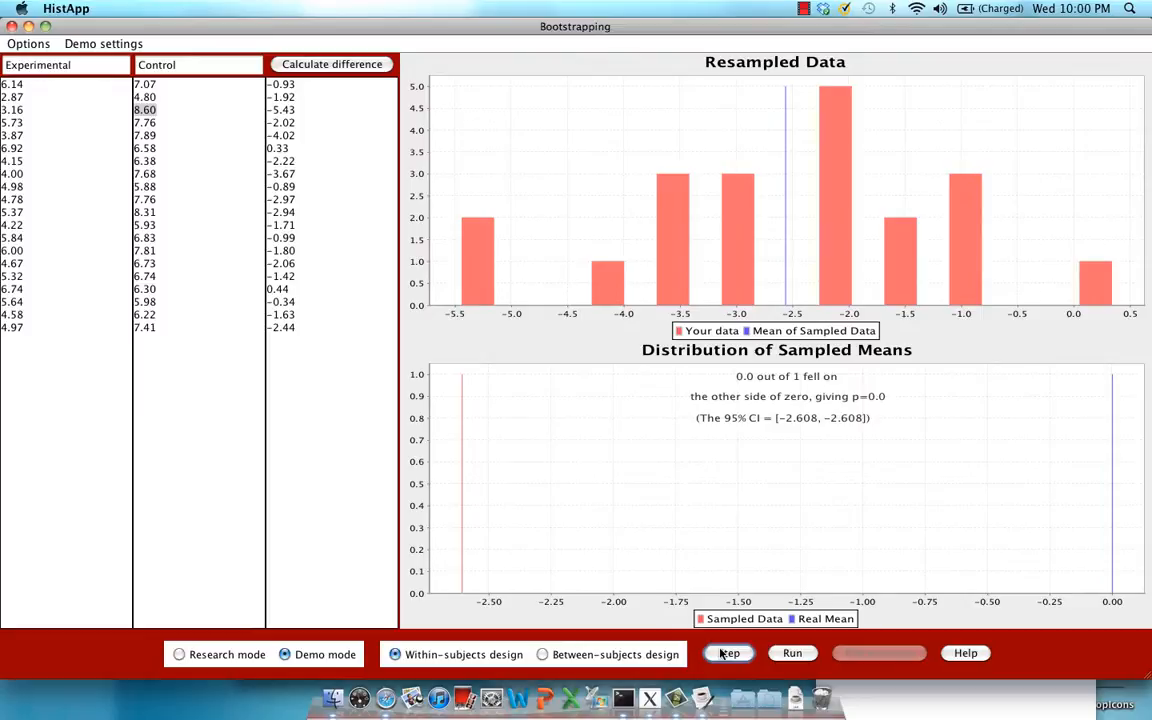
{"action": "mouse_move", "coordinate": [796, 290]}
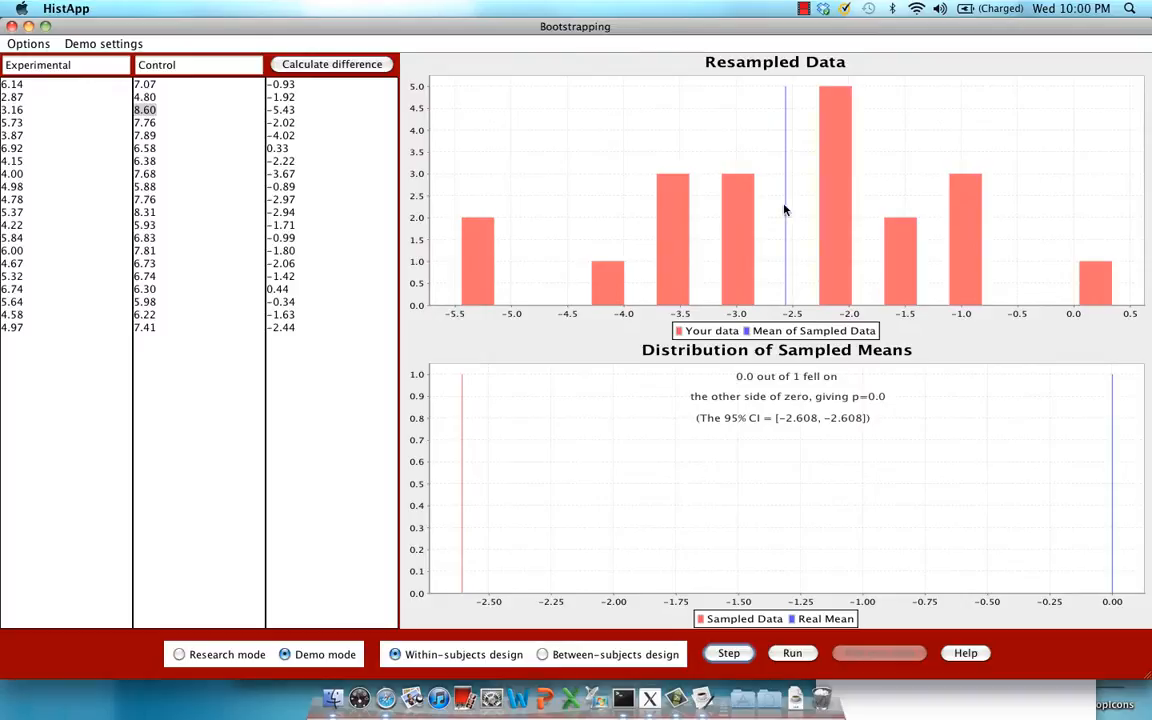
{"action": "mouse_move", "coordinate": [448, 264]}
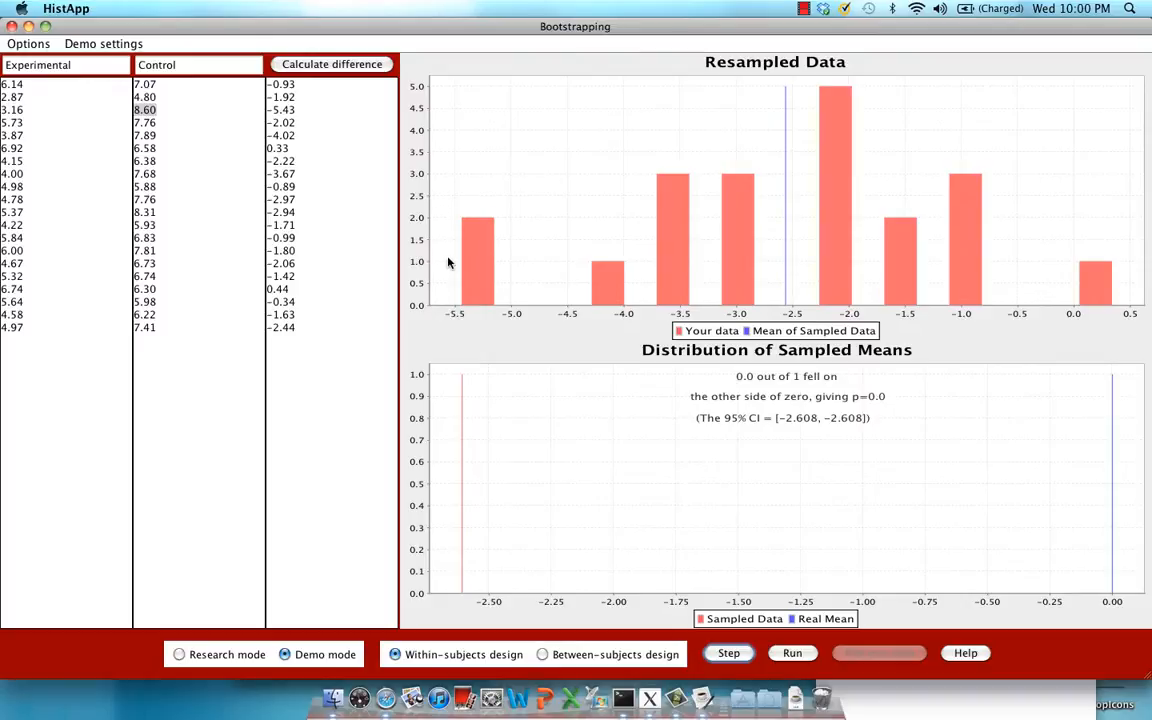
{"action": "mouse_move", "coordinate": [824, 204]}
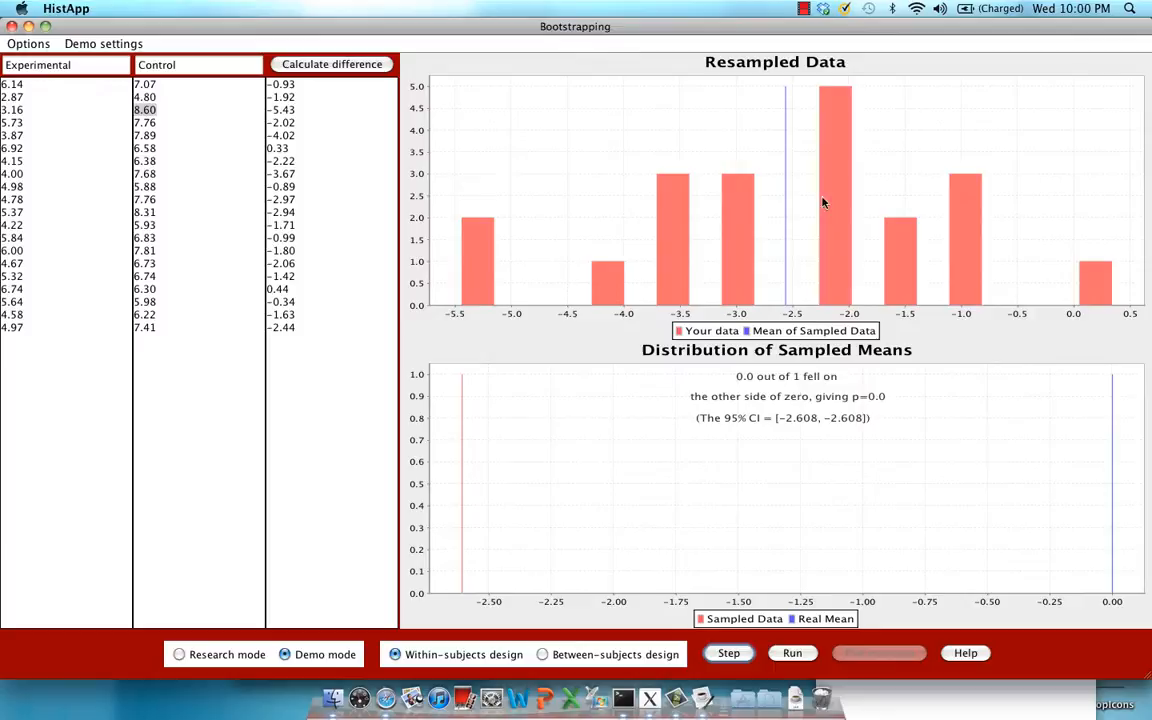
{"action": "mouse_move", "coordinate": [664, 276]}
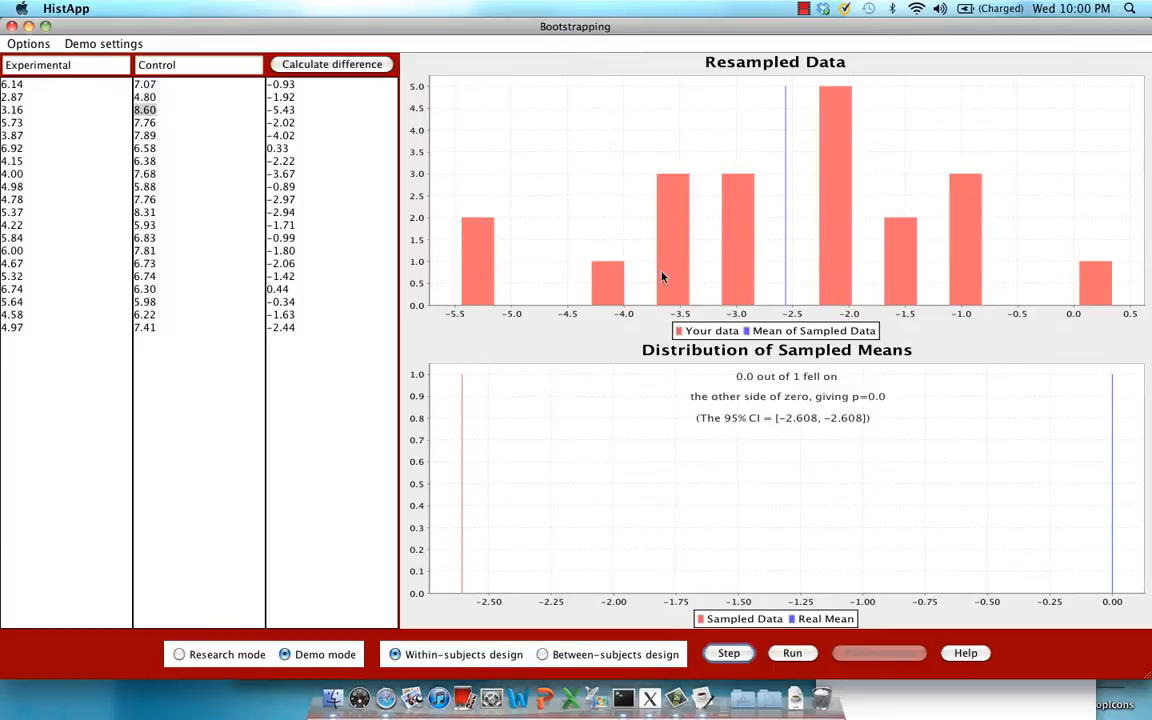
{"action": "mouse_move", "coordinate": [794, 296]}
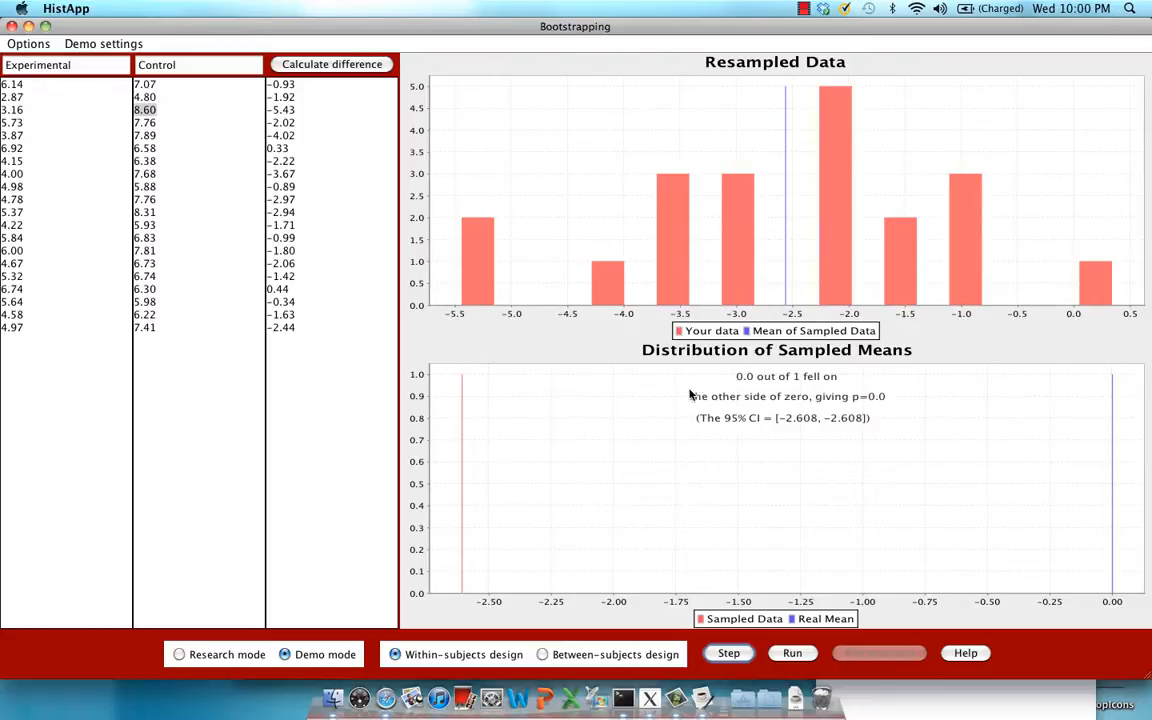
{"action": "mouse_move", "coordinate": [490, 598]}
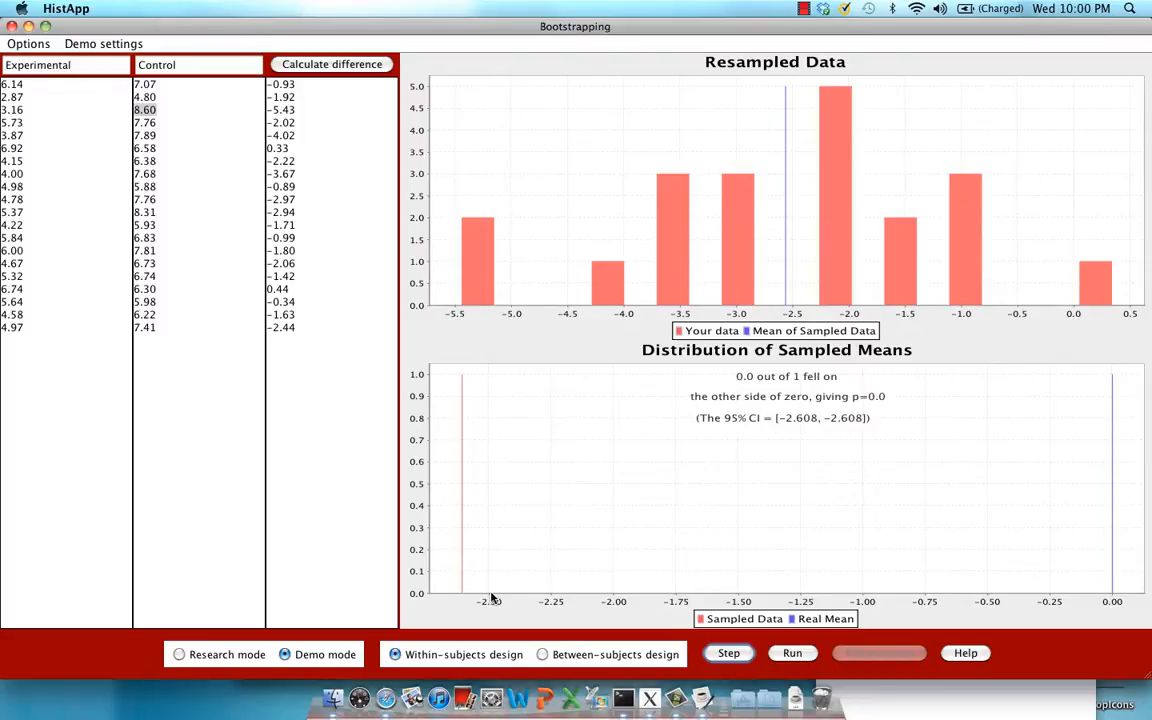
{"action": "left_click", "coordinate": [728, 652]}
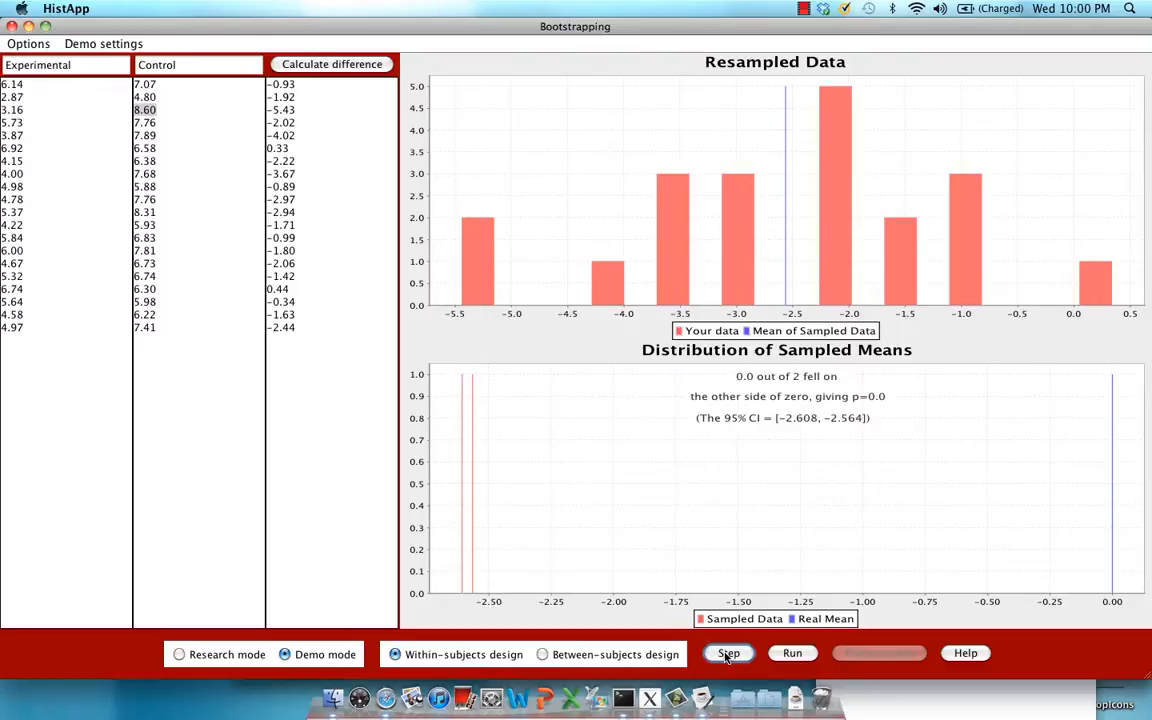
Step five more resamples, bringing the distribution to seven sampled means.
{"action": "left_click", "coordinate": [728, 652]}
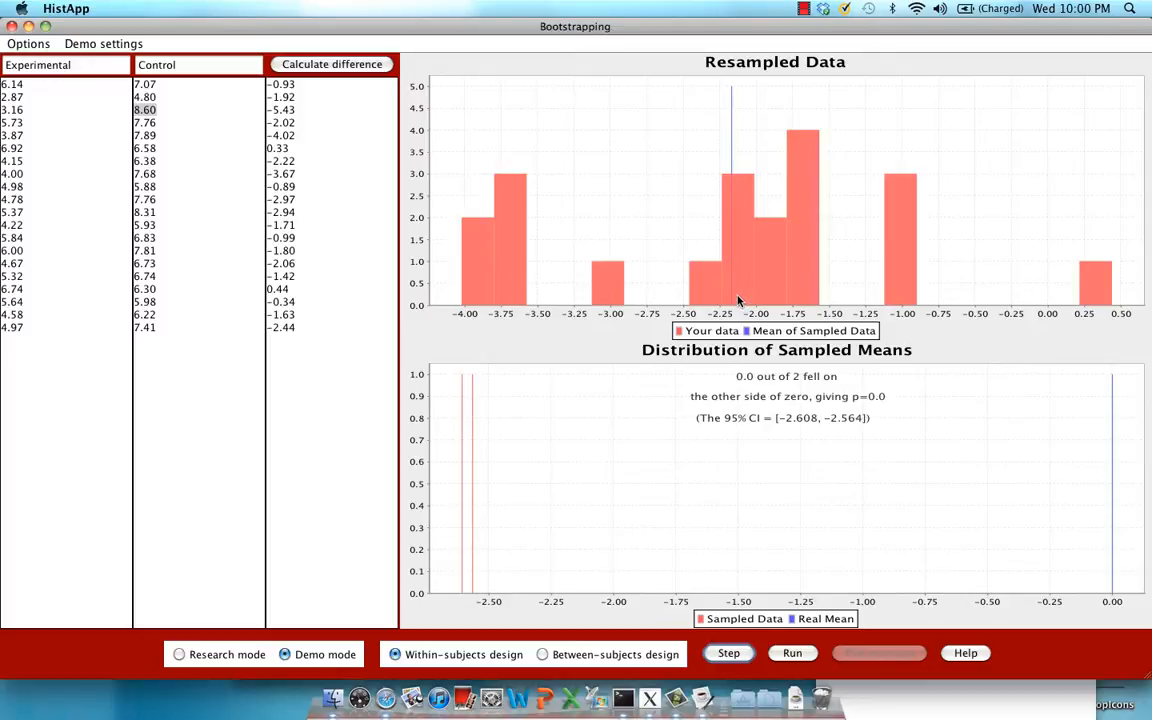
{"action": "mouse_move", "coordinate": [738, 318]}
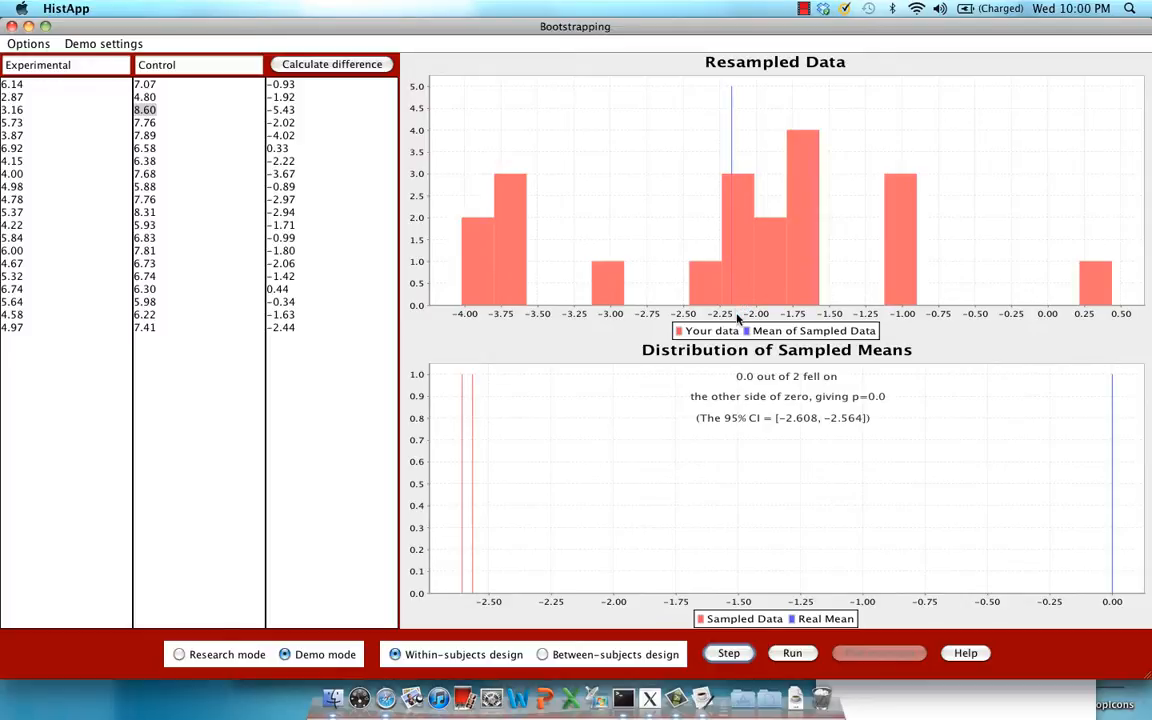
{"action": "left_click", "coordinate": [728, 652]}
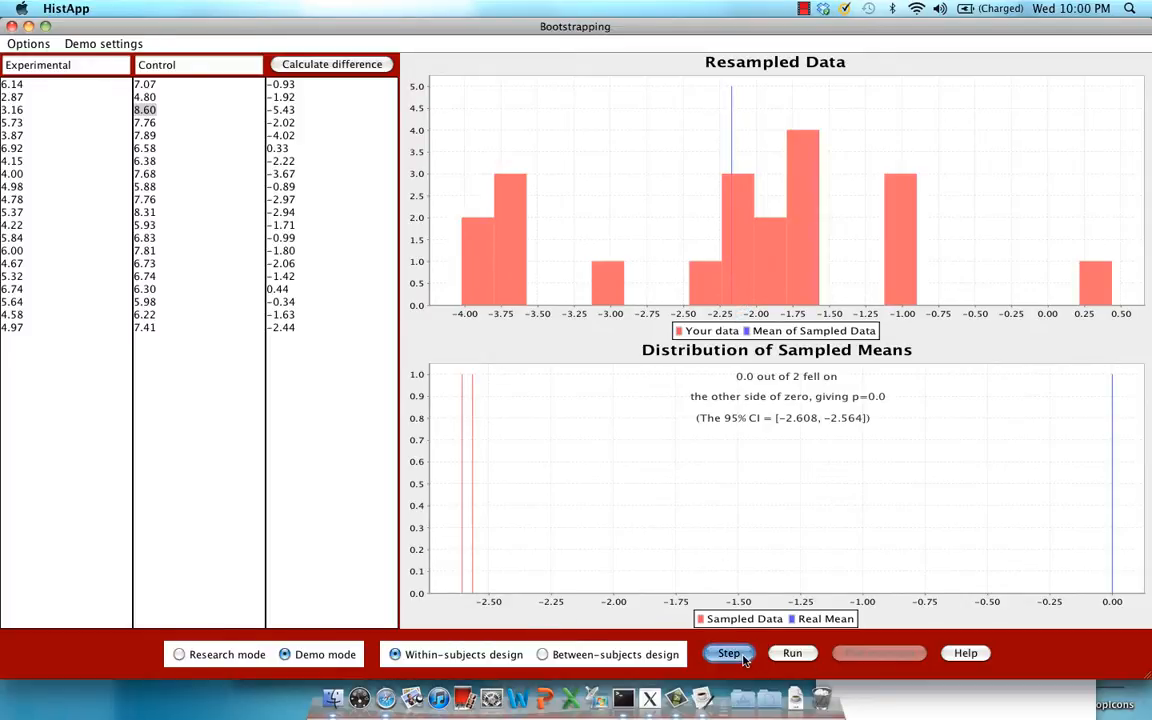
{"action": "left_click", "coordinate": [728, 652]}
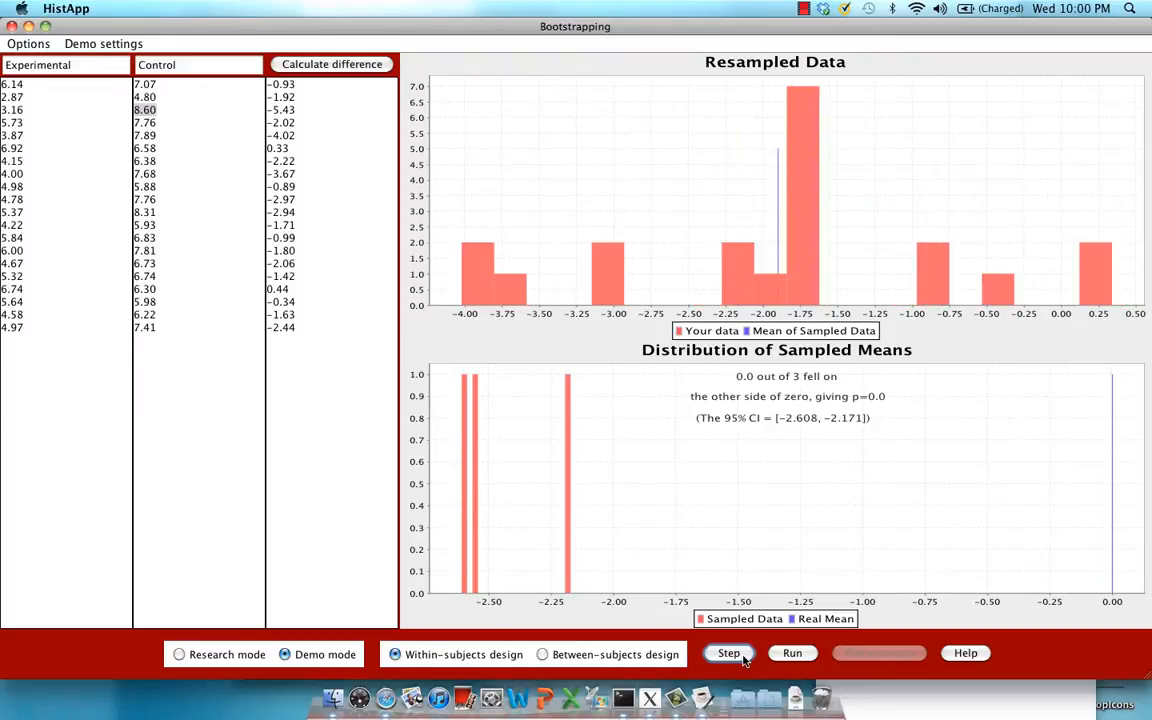
{"action": "left_click", "coordinate": [728, 652]}
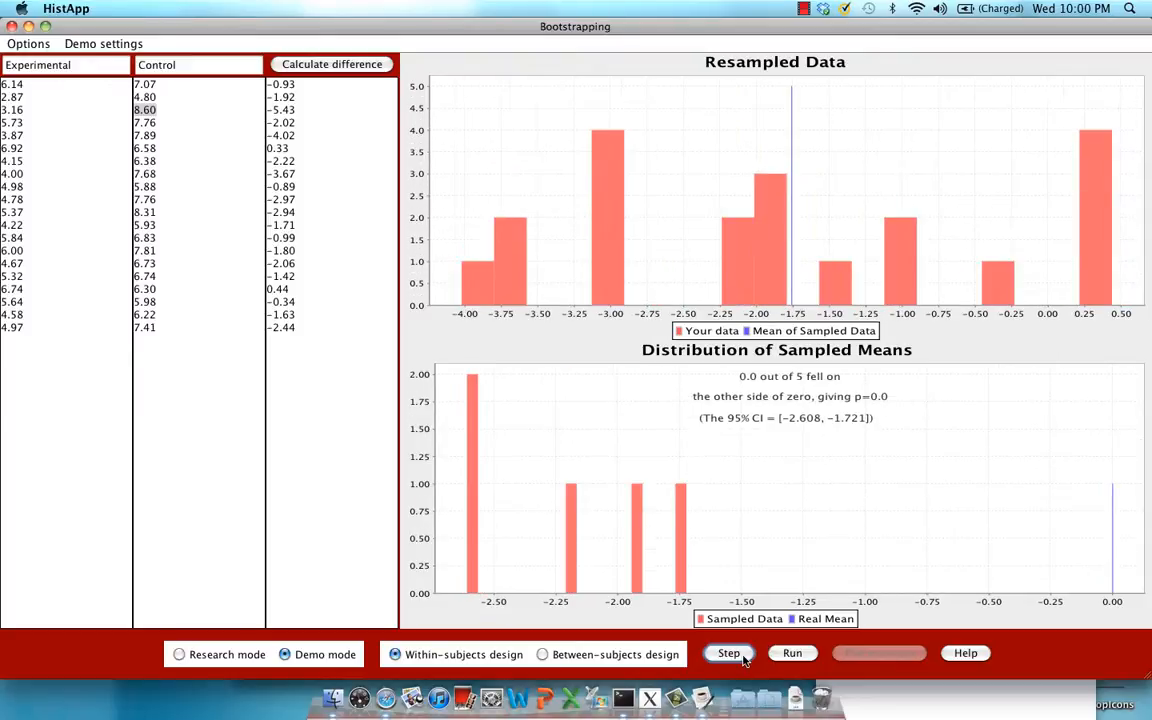
{"action": "left_click", "coordinate": [728, 652]}
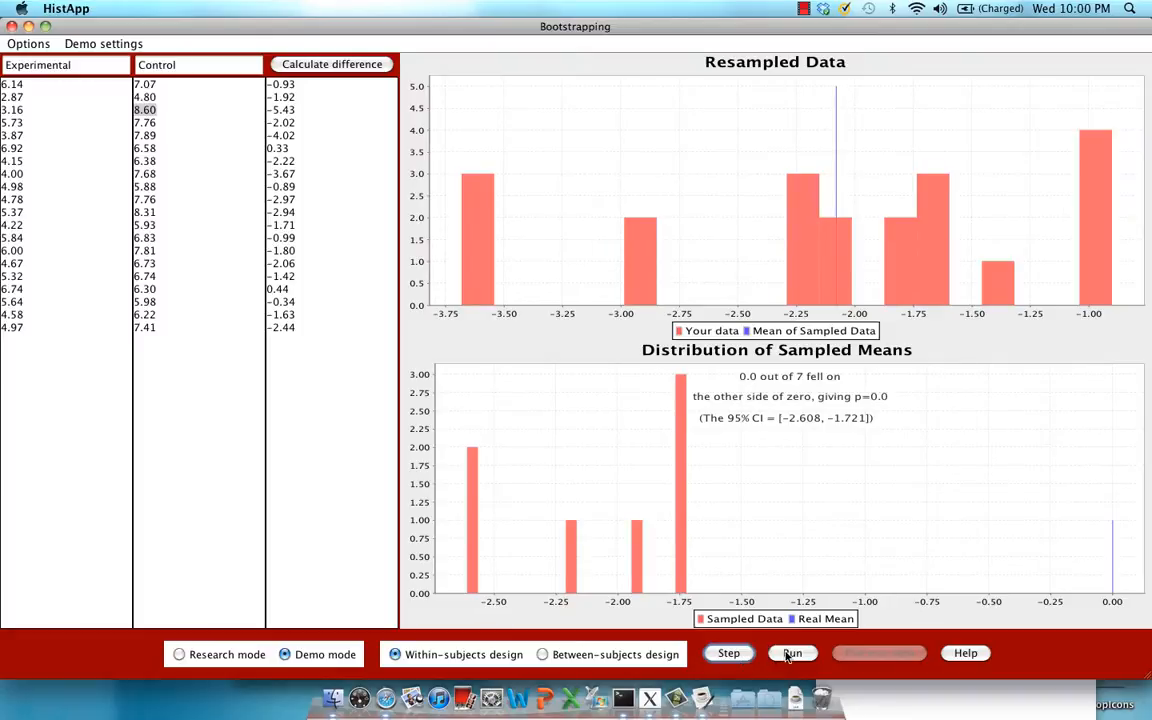
Run, stop, and rerun continuous resampling until about 3067 means accumulate.
{"action": "left_click", "coordinate": [792, 652]}
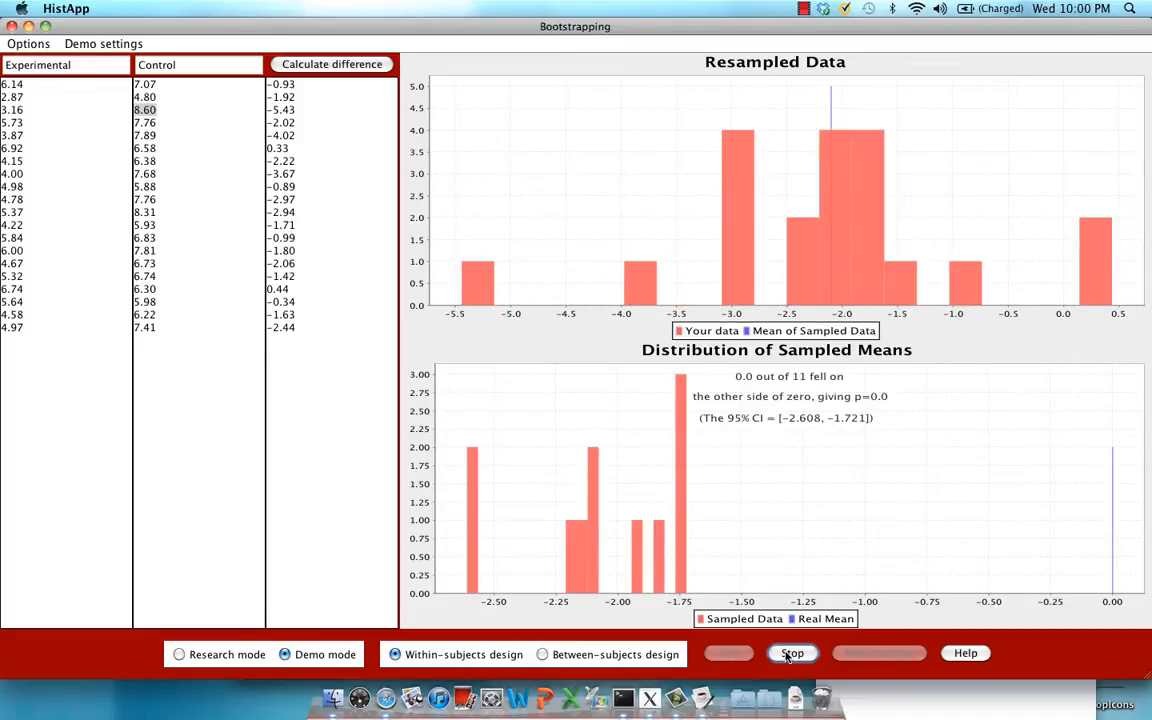
{"action": "left_click", "coordinate": [792, 652]}
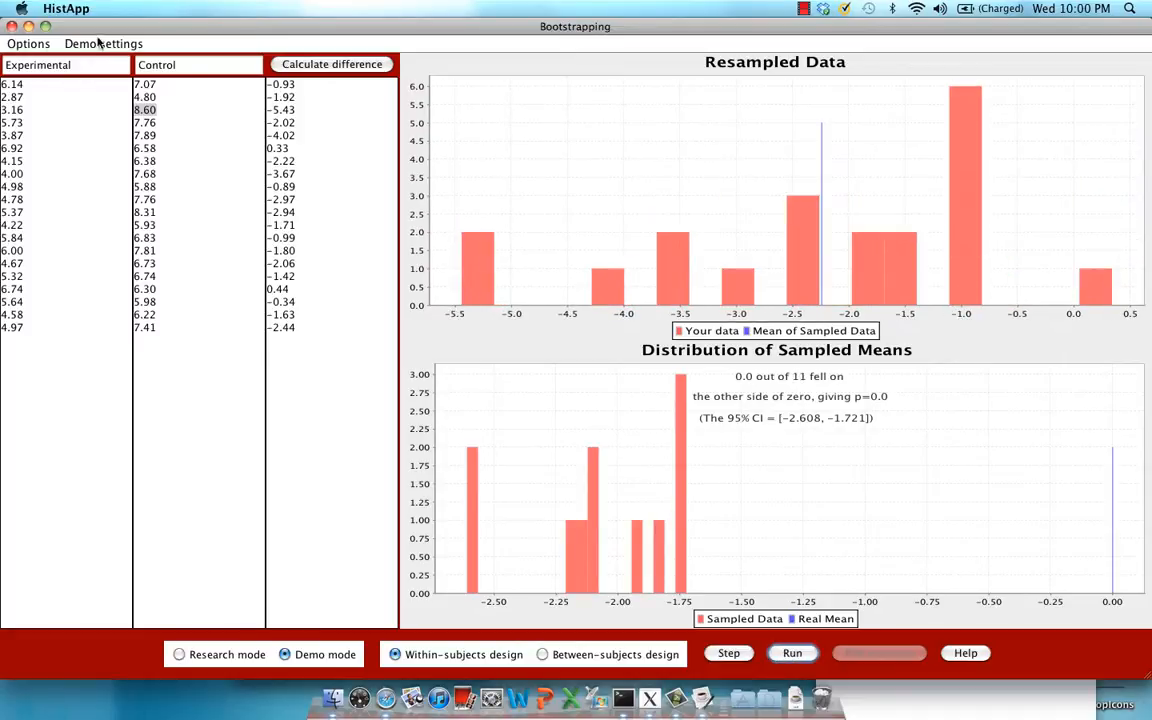
{"action": "left_click", "coordinate": [104, 44]}
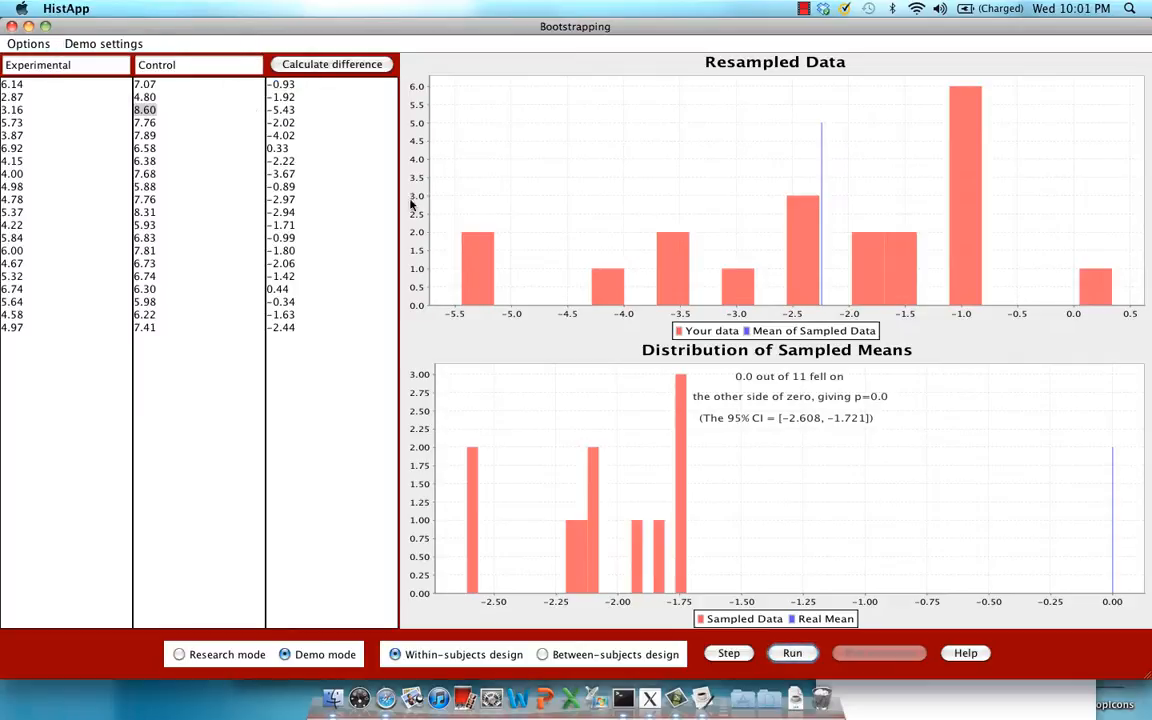
{"action": "left_click", "coordinate": [792, 652]}
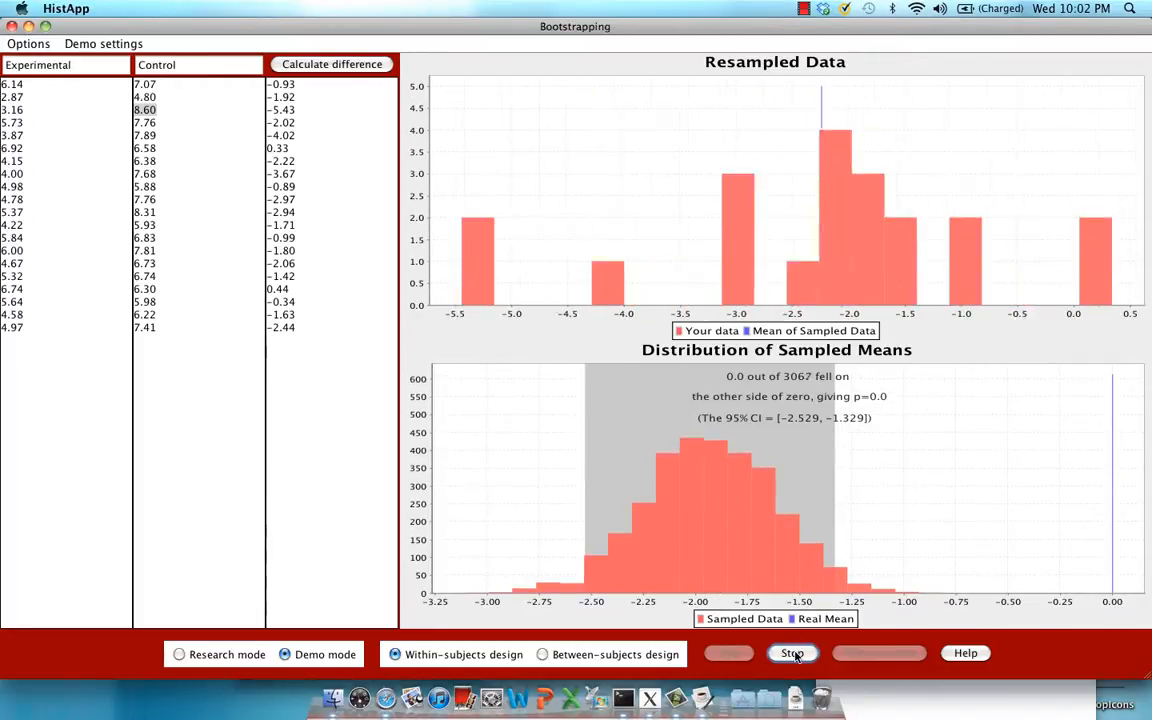
Stop the continuous run at 3073 sampled means, CI −2.529 to −1.329.
{"action": "left_click", "coordinate": [792, 652]}
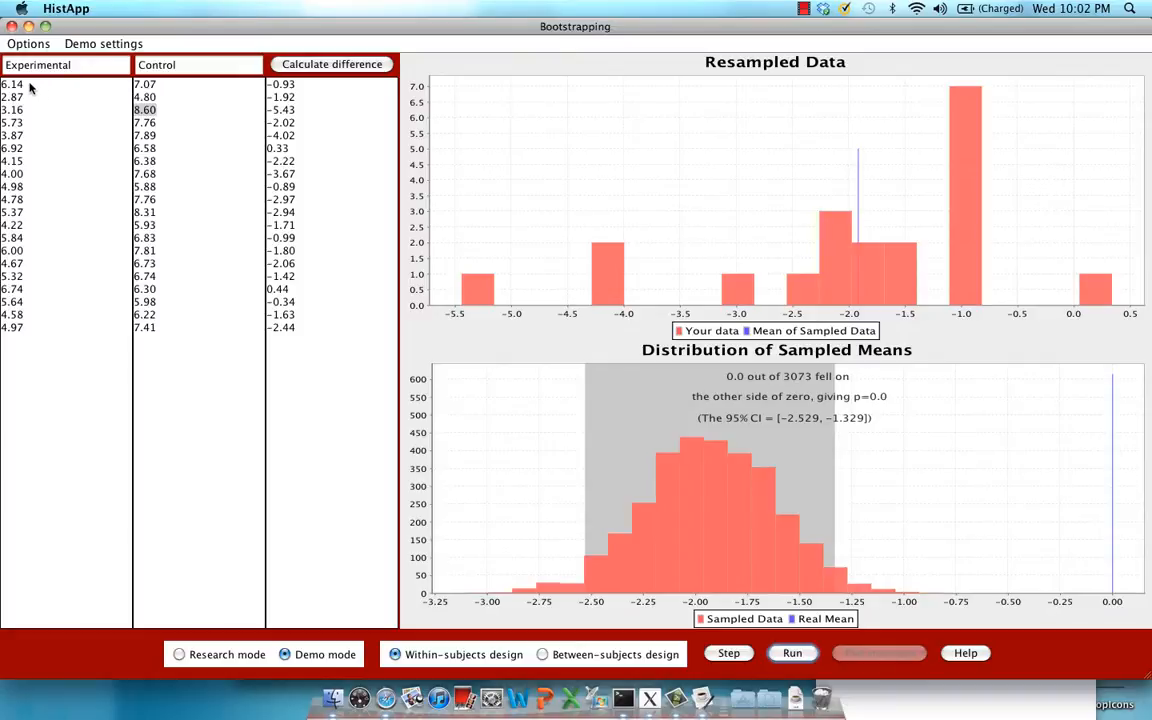
{"action": "mouse_move", "coordinate": [48, 296]}
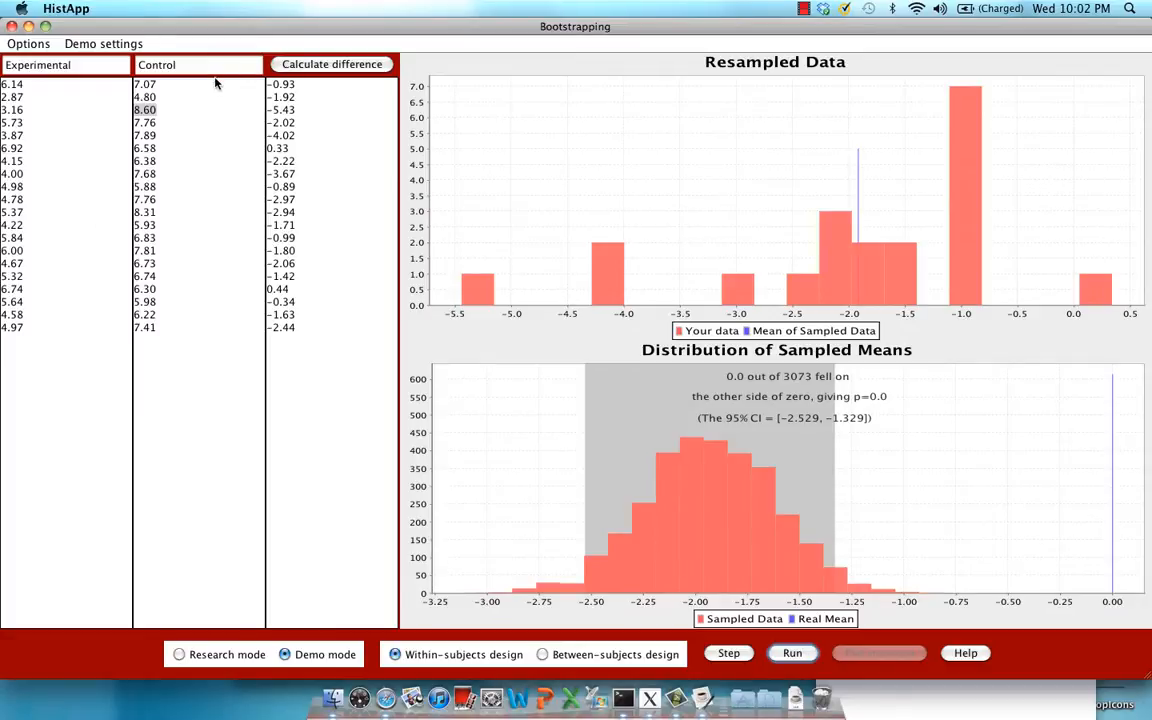
{"action": "mouse_move", "coordinate": [206, 316]}
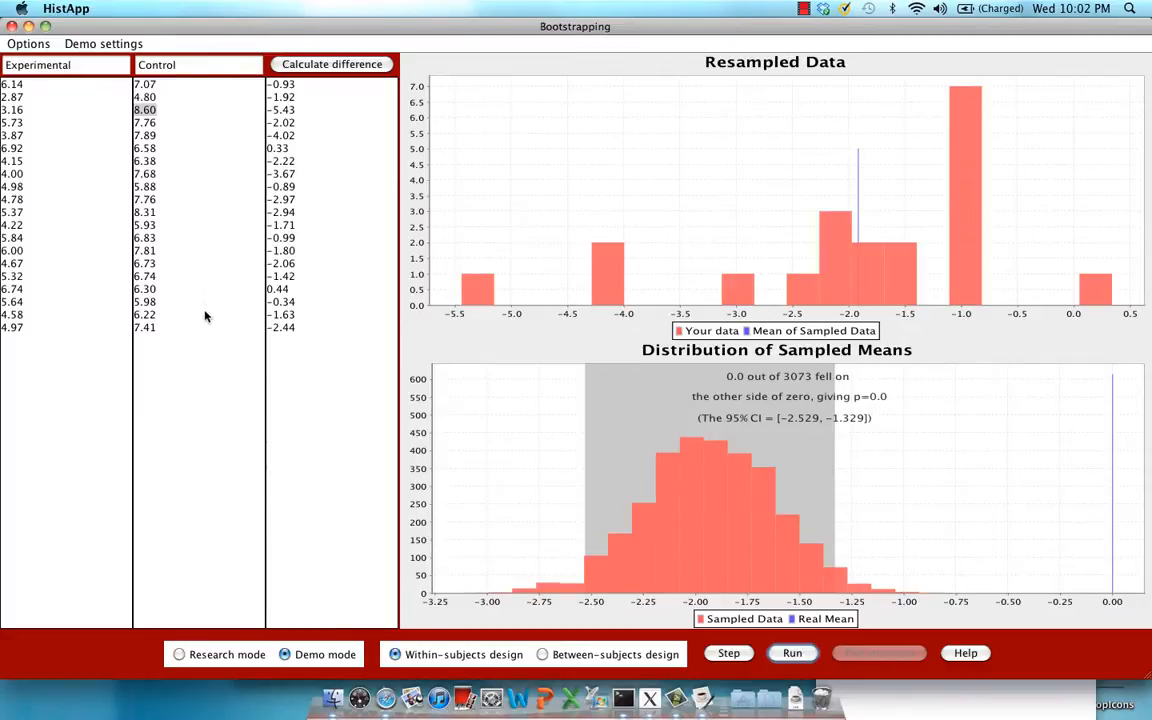
{"action": "mouse_move", "coordinate": [160, 128]}
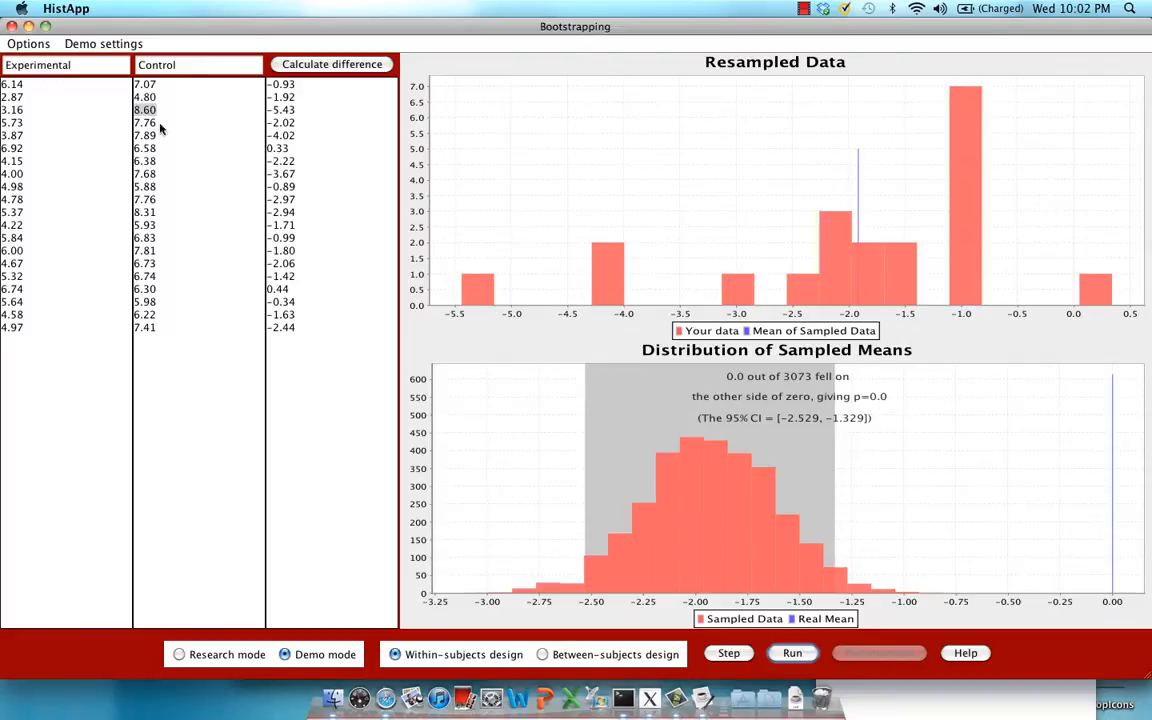
{"action": "mouse_move", "coordinate": [152, 92]}
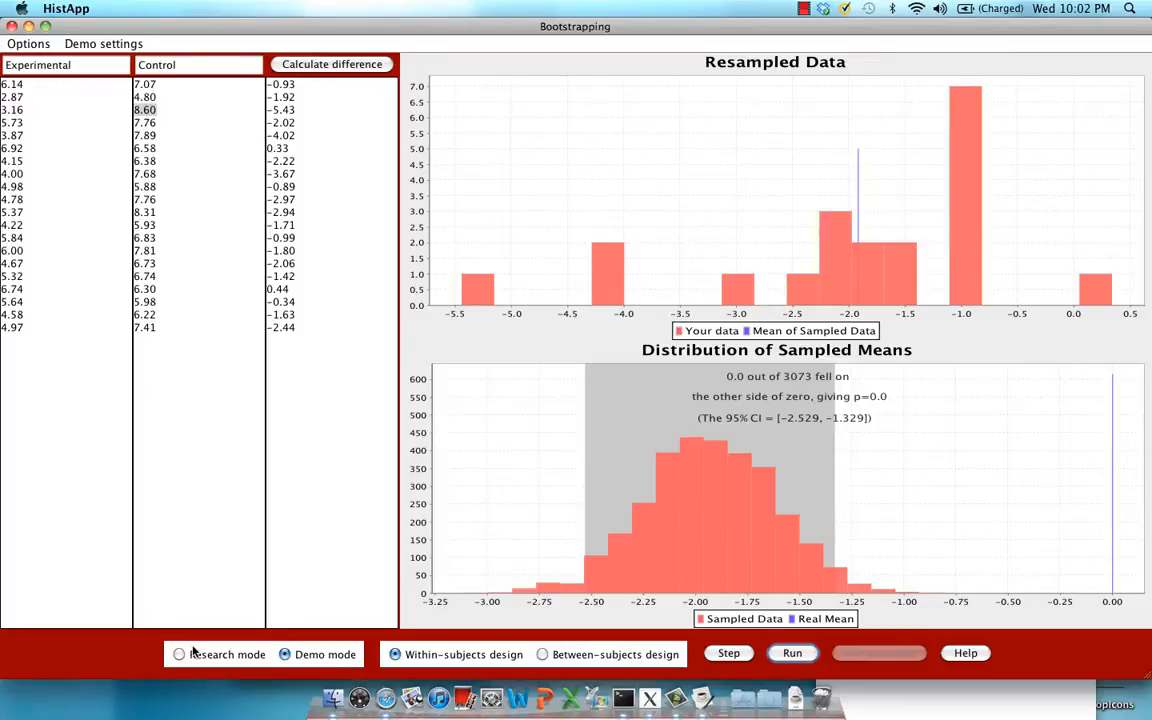
Return to research mode and plot the data with a 10000-sample distribution and shaded 95% CI.
{"action": "left_click", "coordinate": [180, 654]}
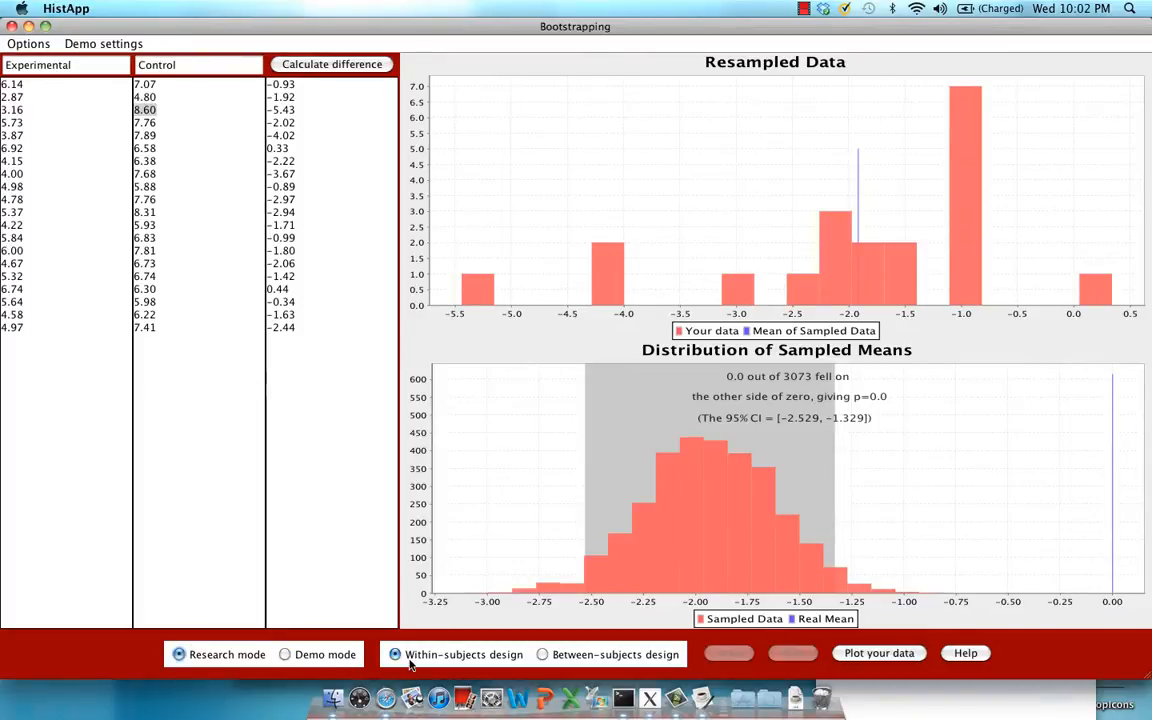
{"action": "mouse_move", "coordinate": [904, 644]}
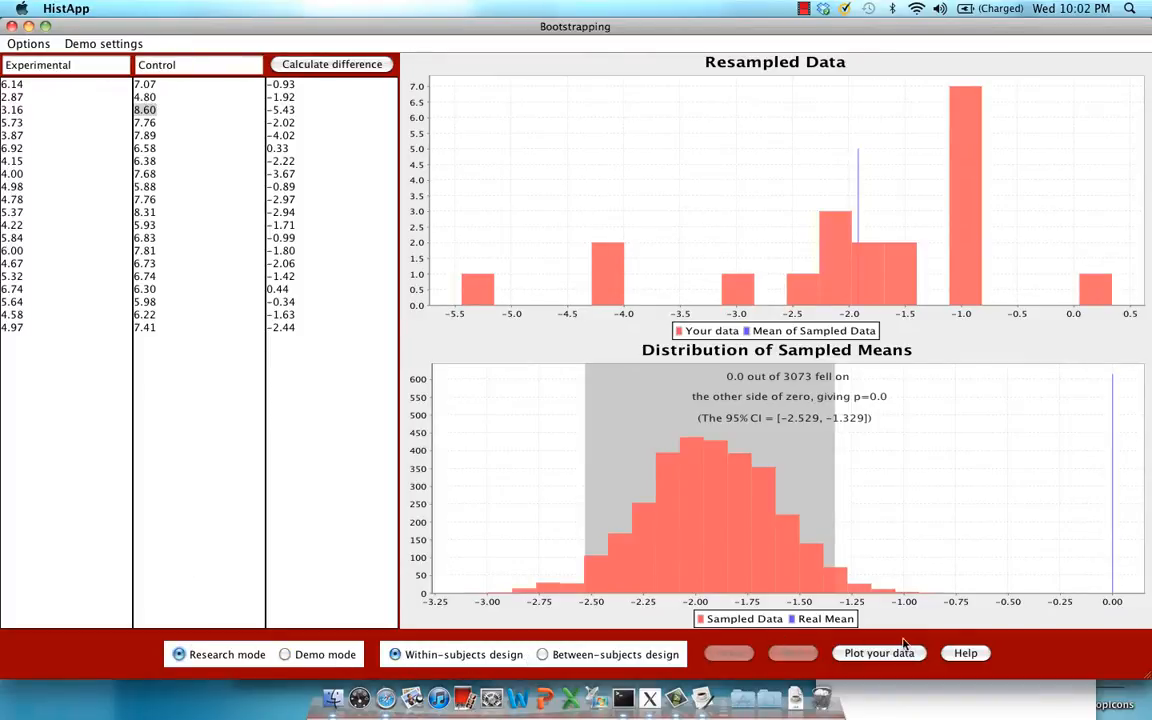
{"action": "left_click", "coordinate": [878, 652]}
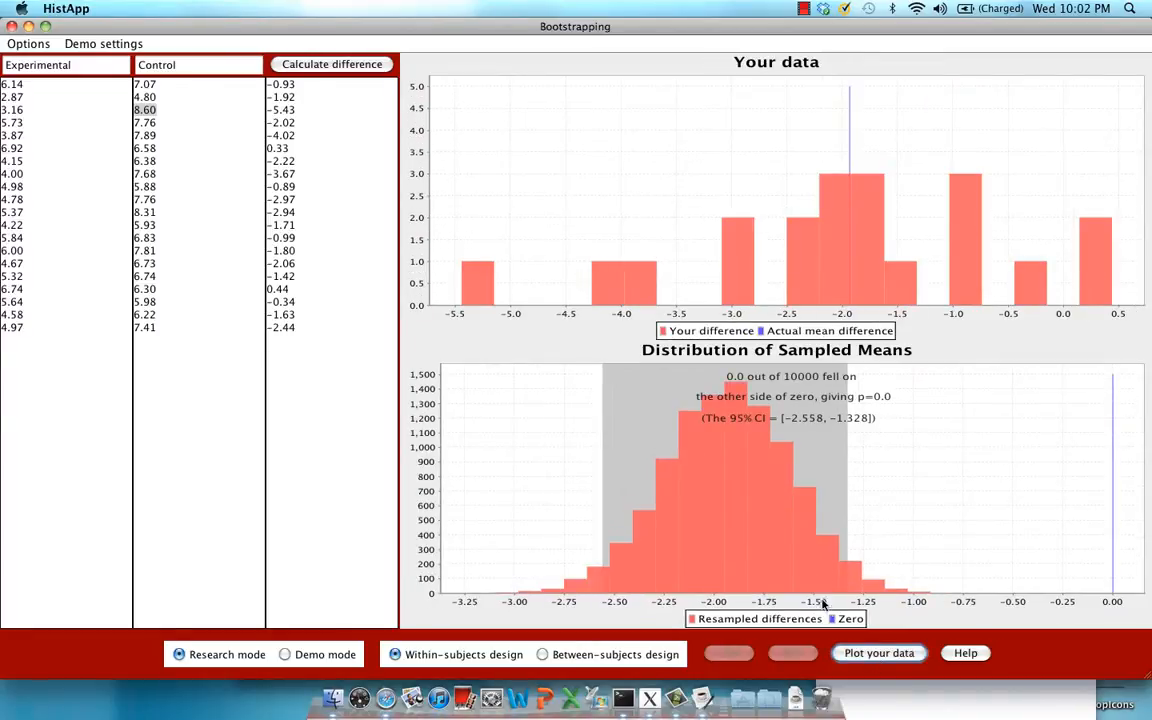
{"action": "mouse_move", "coordinate": [836, 424]}
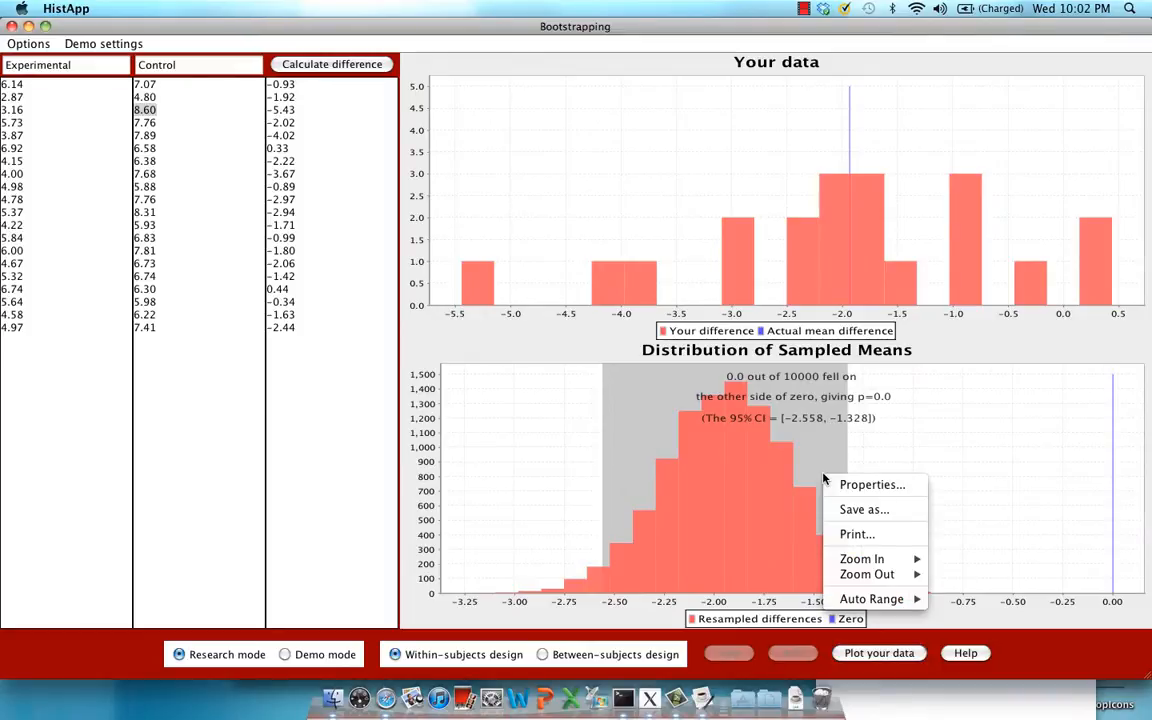
{"action": "mouse_move", "coordinate": [864, 510]}
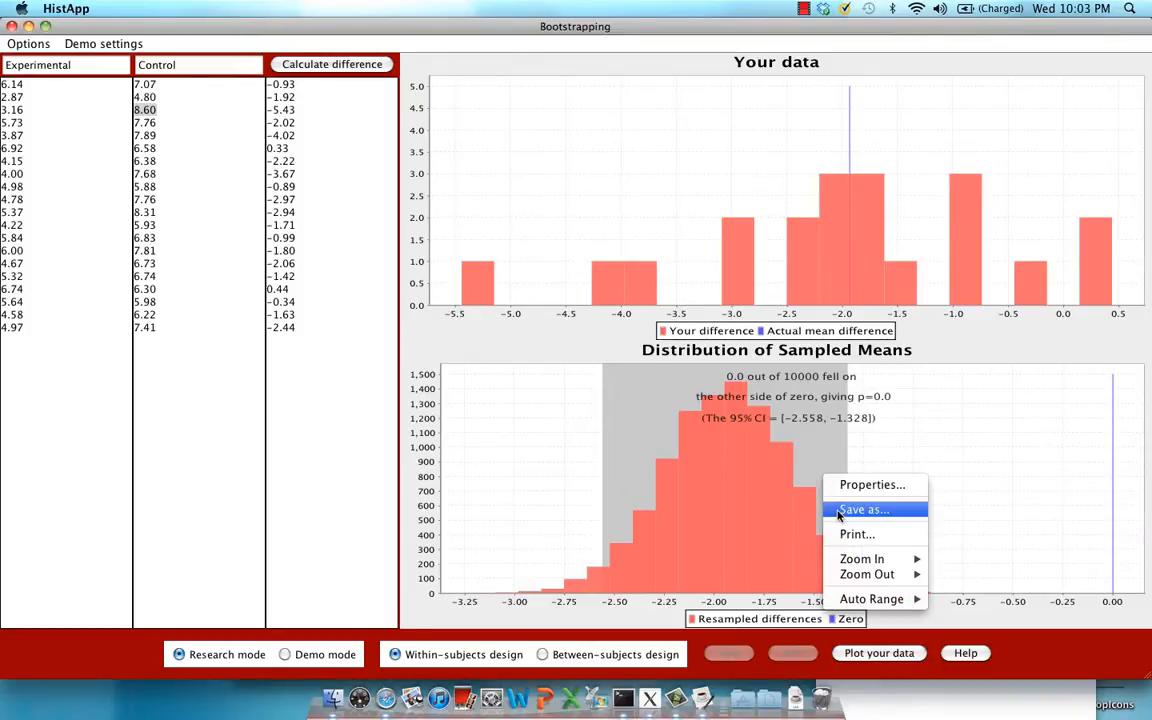
{"action": "mouse_move", "coordinate": [744, 532]}
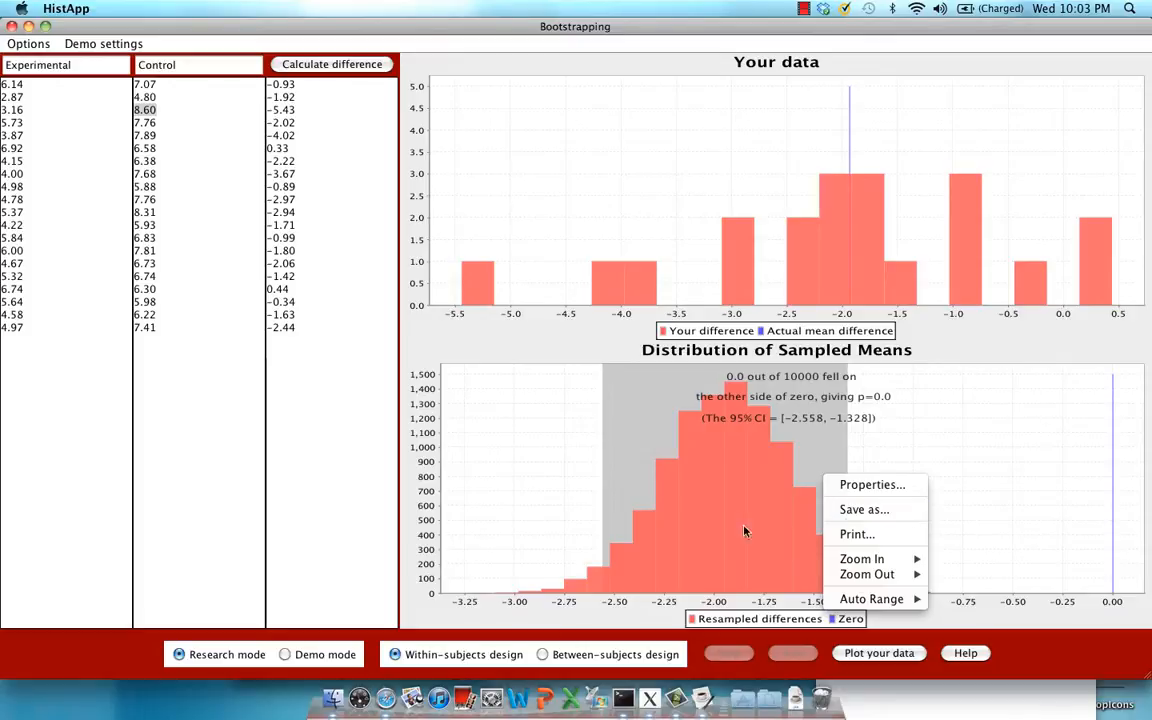